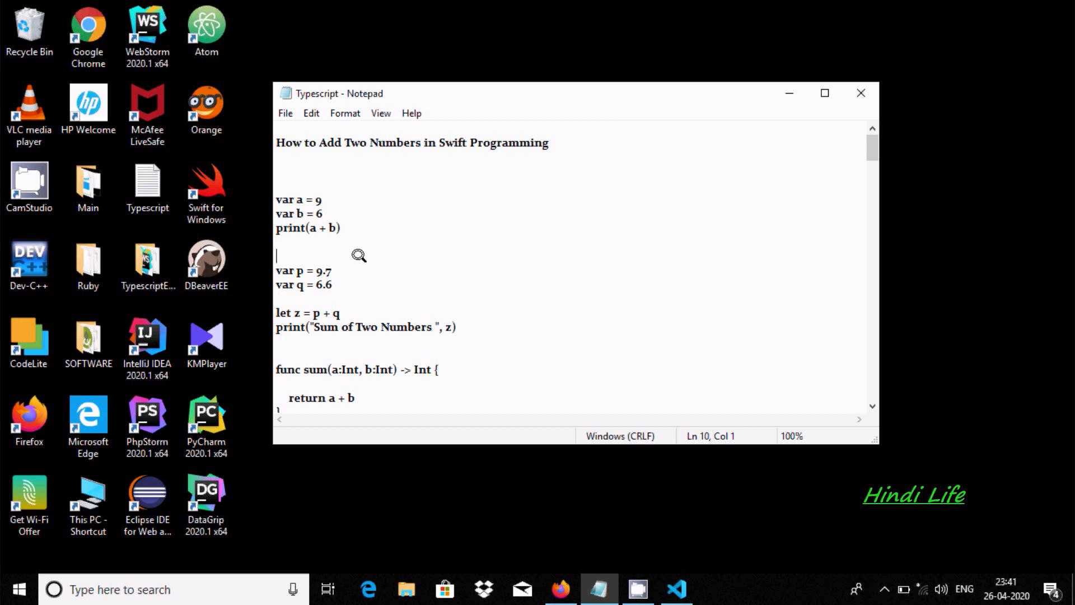
mouse_move(369, 181)
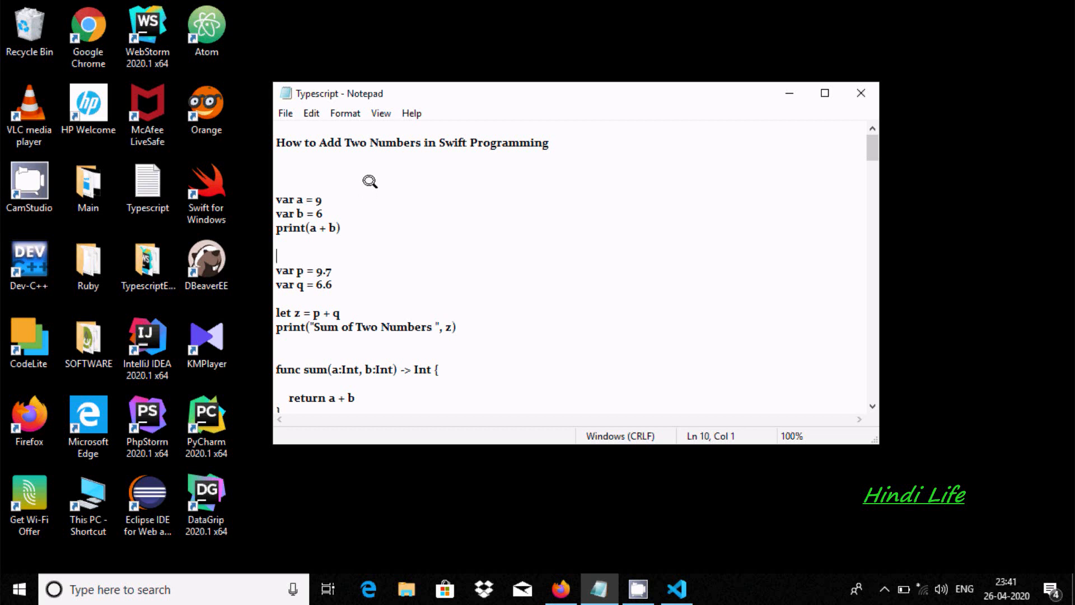
mouse_move(418, 223)
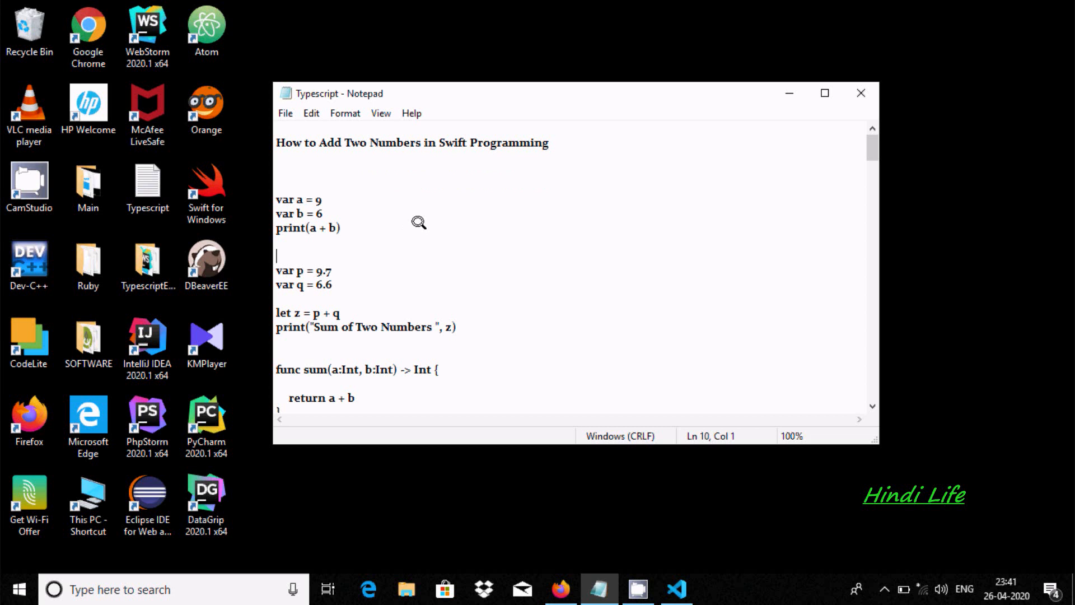
mouse_move(349, 229)
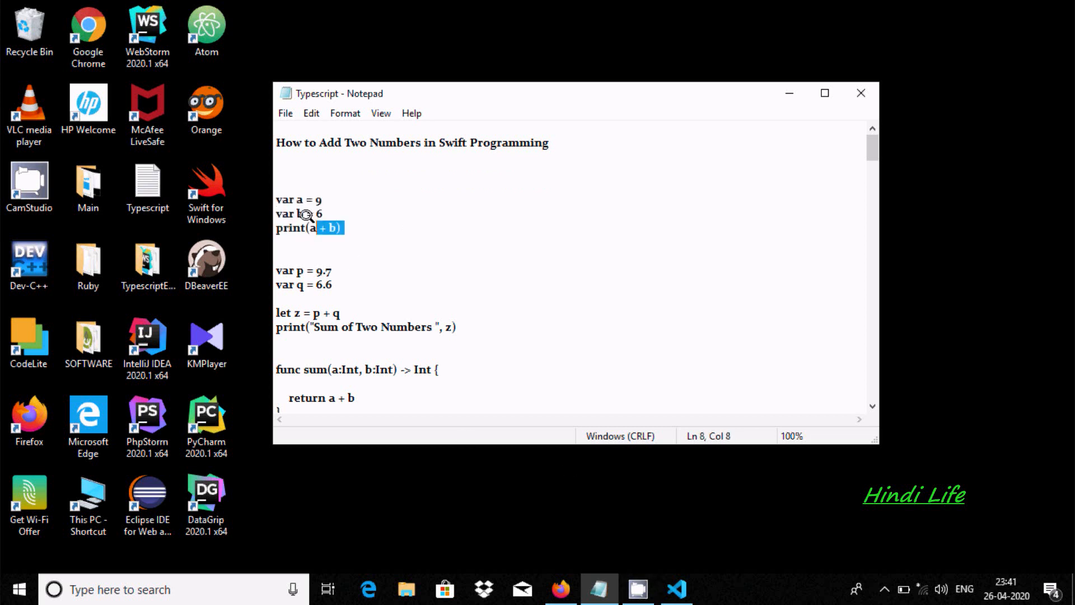
Copy the 'var a', 'var b' and 'print(a + b)' lines from the Notepad notes
click(278, 242)
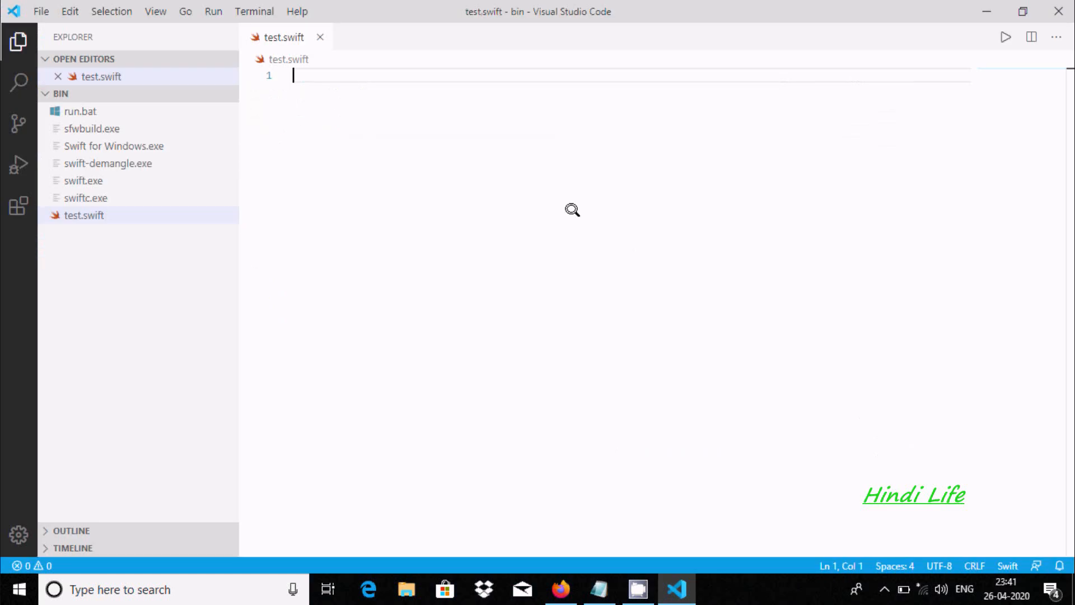
mouse_move(644, 293)
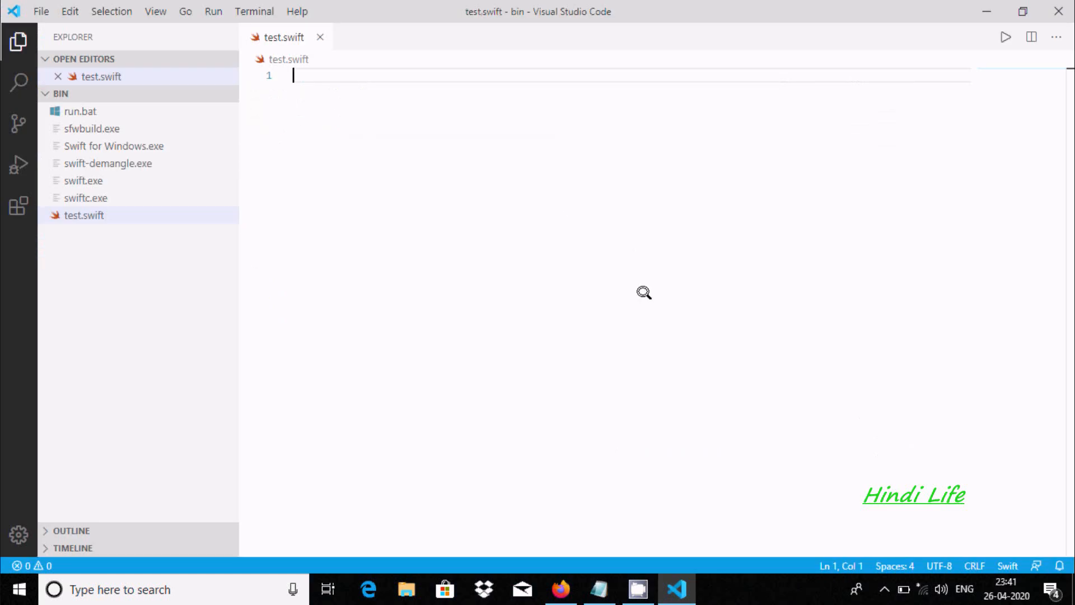
mouse_move(426, 73)
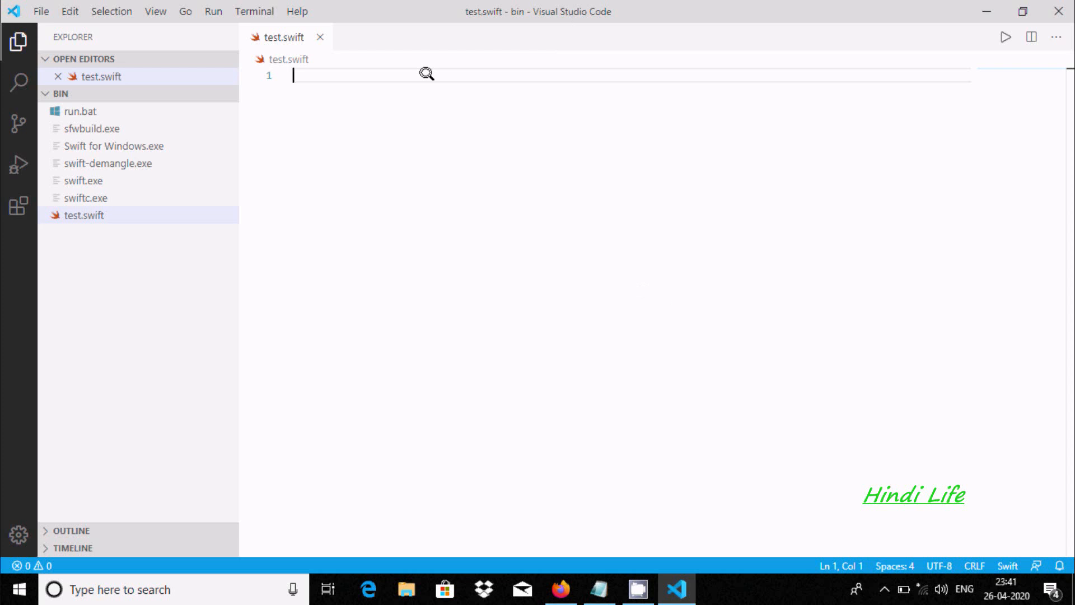
mouse_move(374, 83)
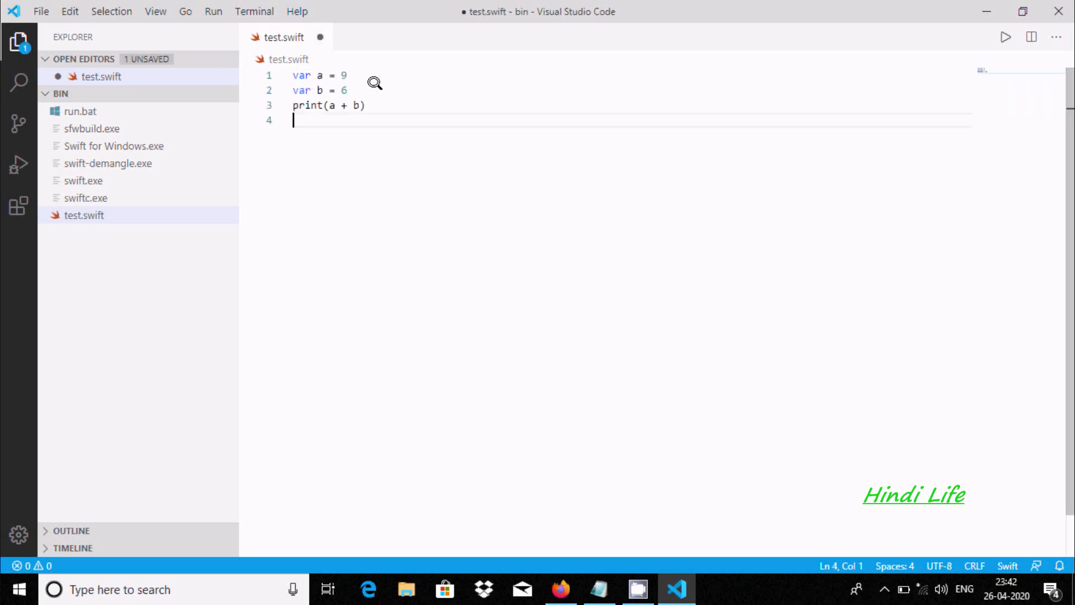
mouse_move(419, 110)
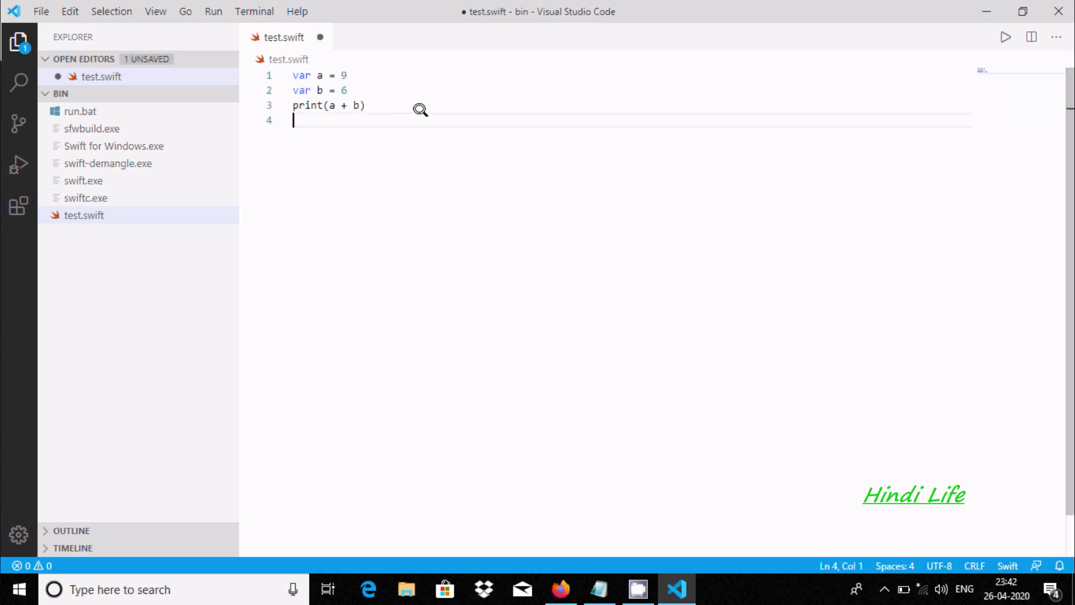
Save test.swift with the code adding 9 and 6 and run it, printing 15
key(ctrl+s)
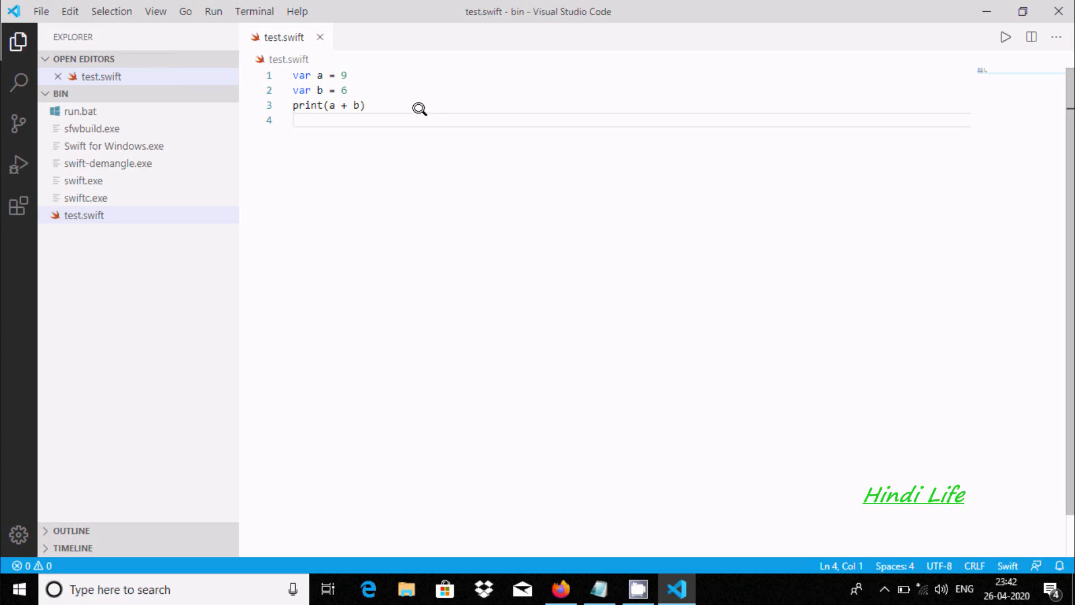
click(308, 120)
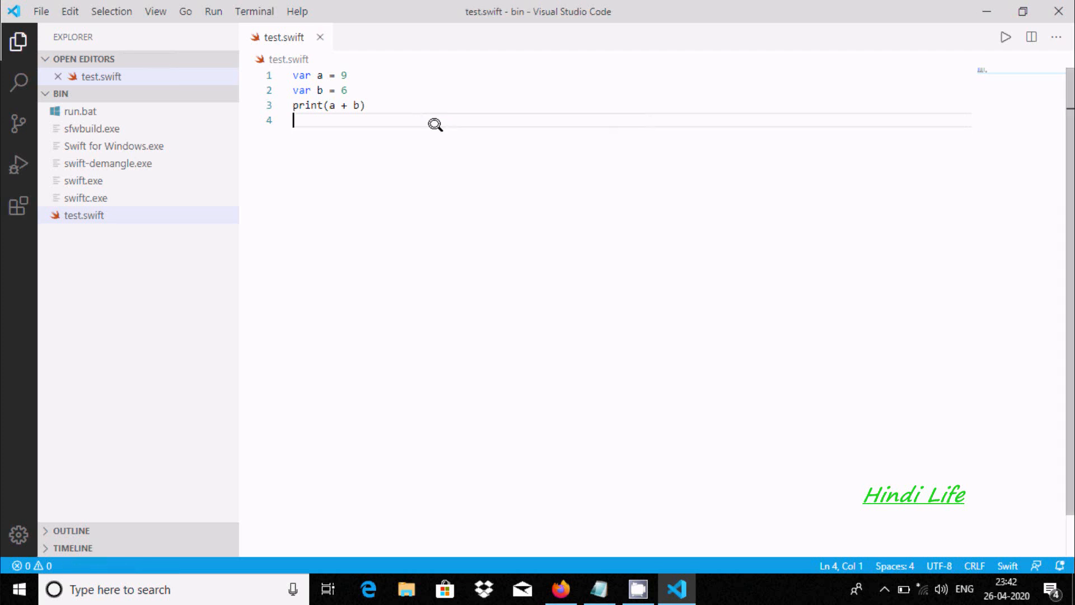
click(1005, 37)
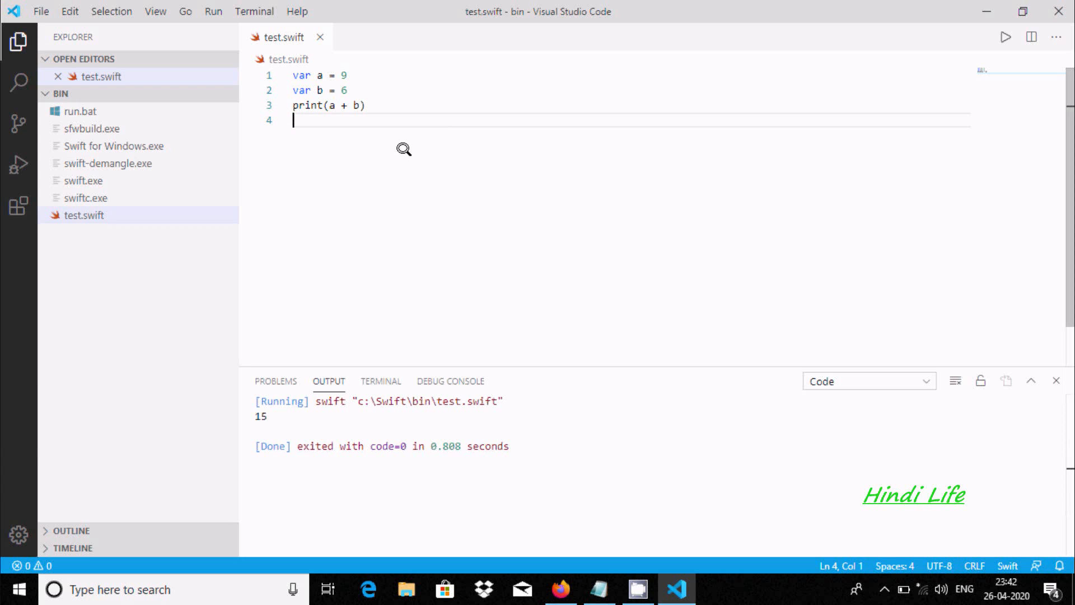
mouse_move(281, 424)
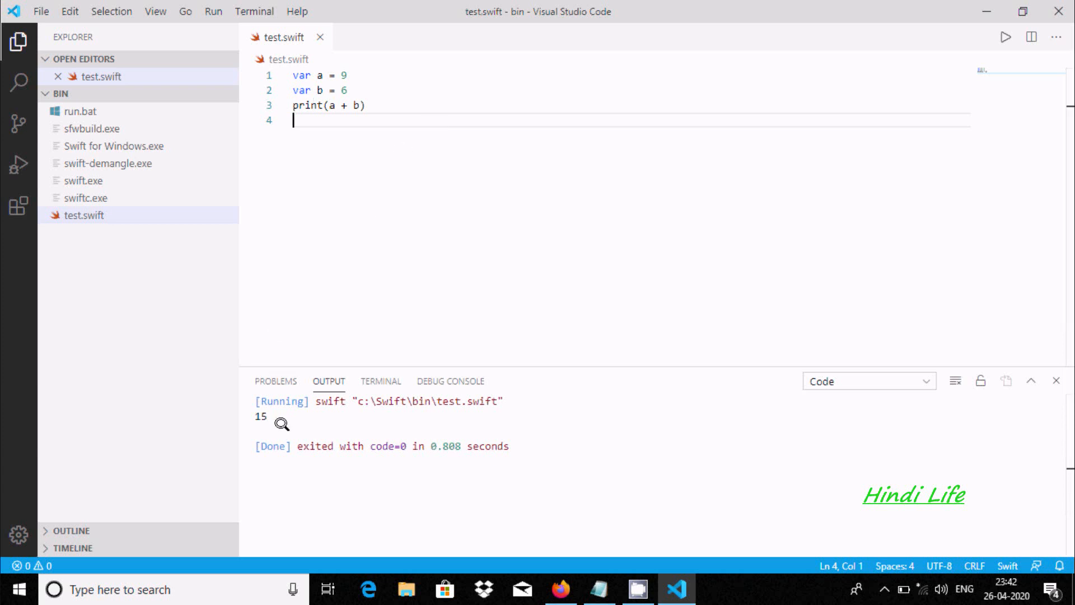
mouse_move(337, 85)
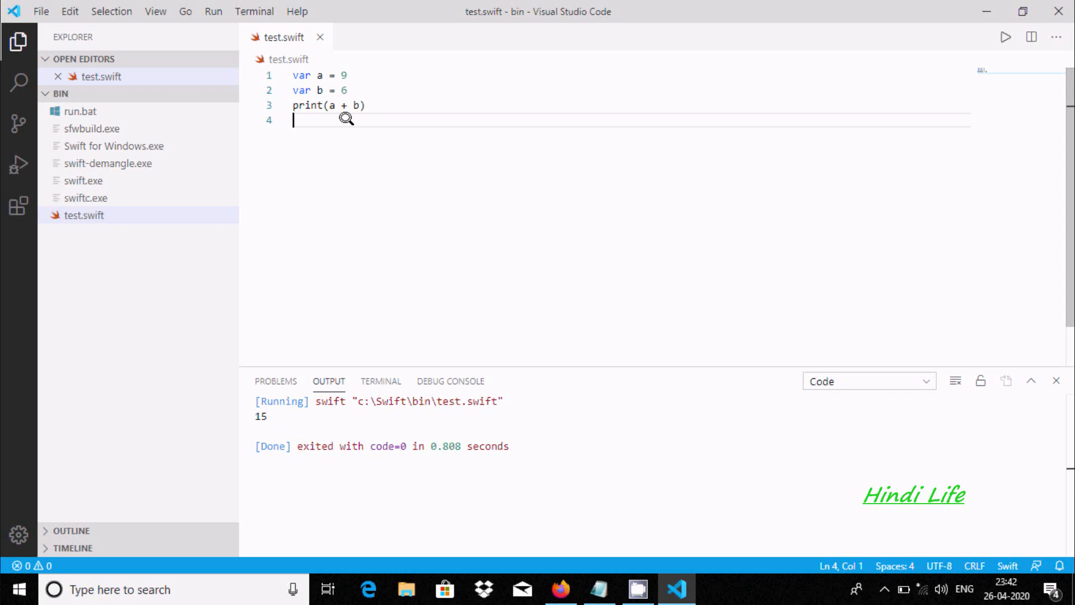
Change a from 9 to 9.7 and run, getting the Double-and-Int '+' error
click(346, 75)
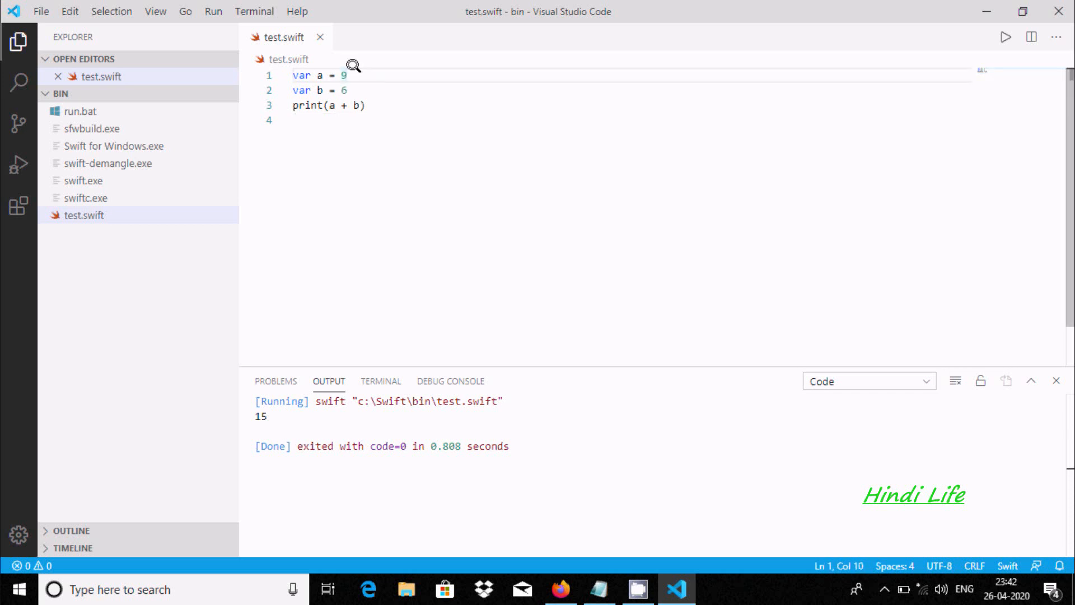
text(.)
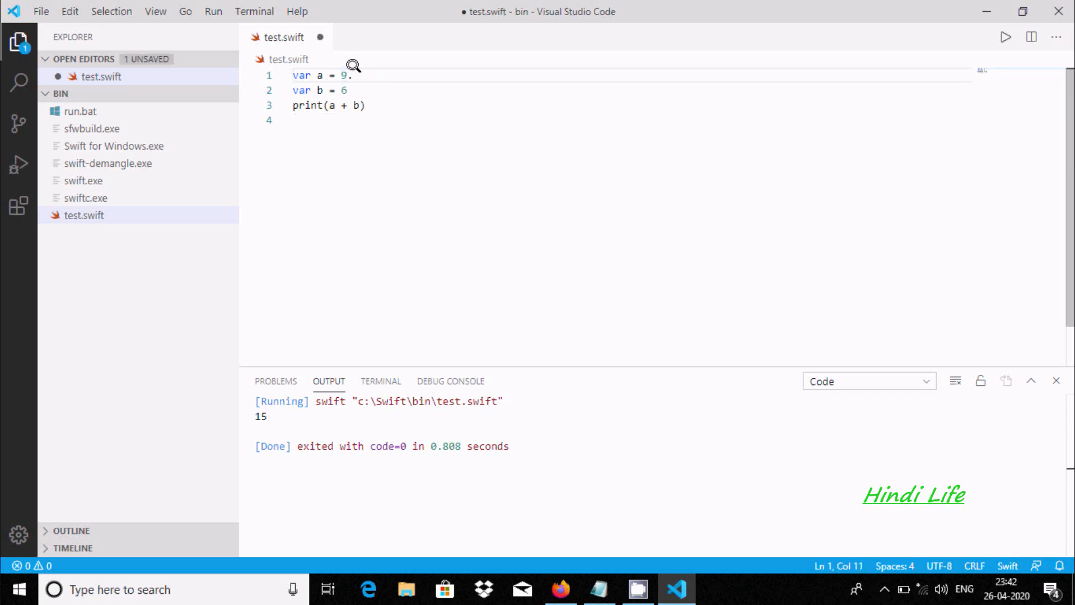
text(7)
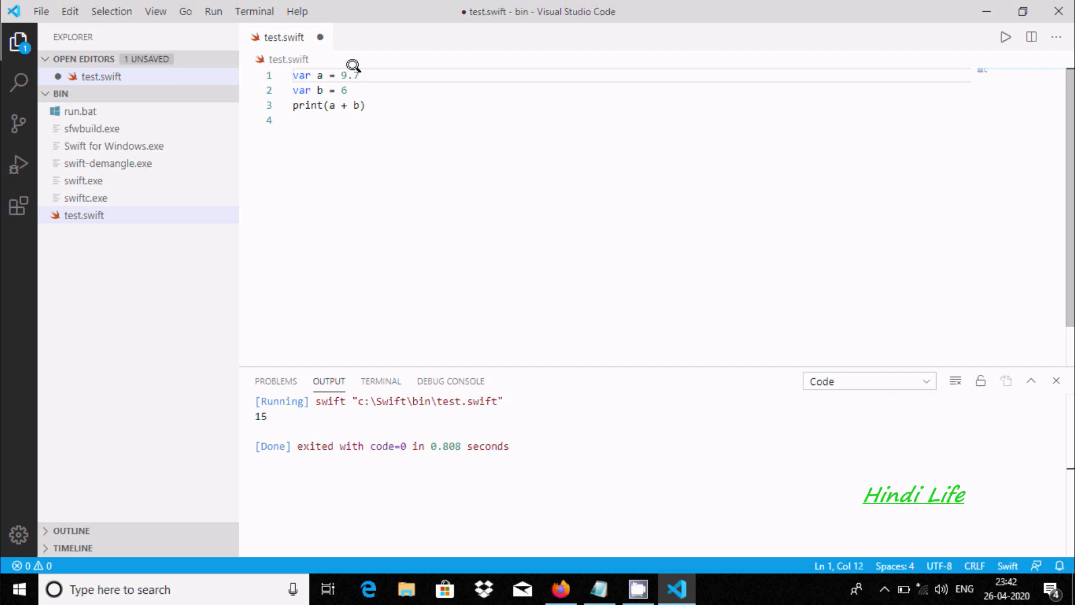
right_click(398, 147)
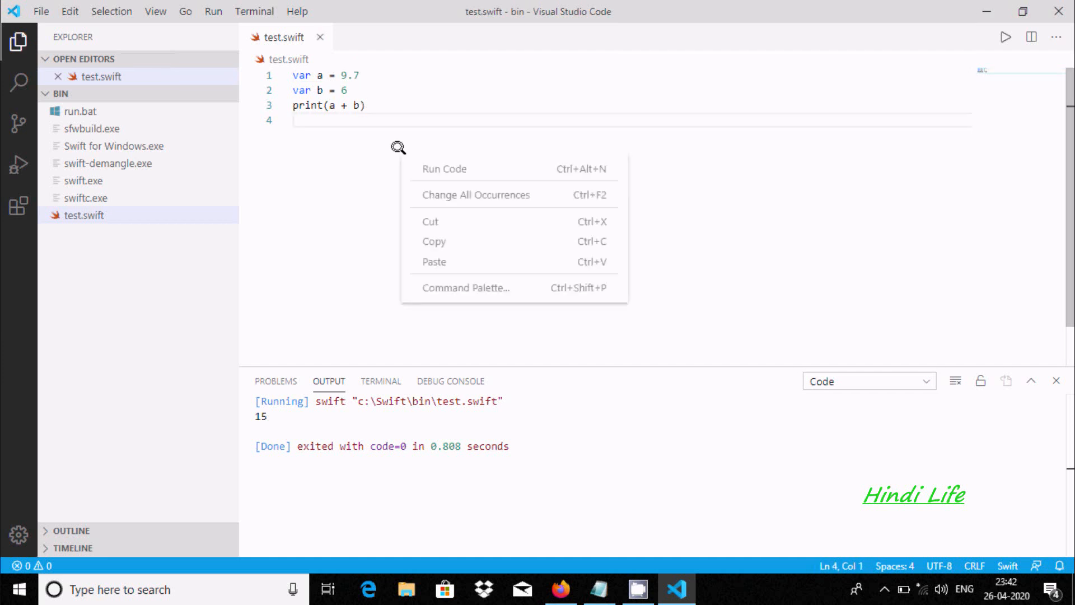
click(444, 168)
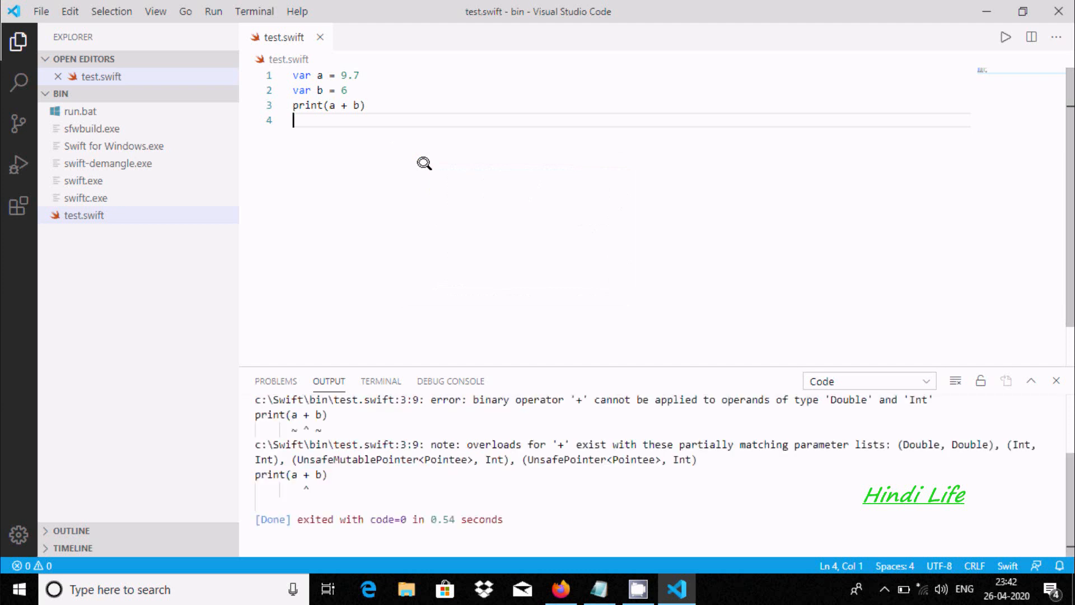
mouse_move(780, 440)
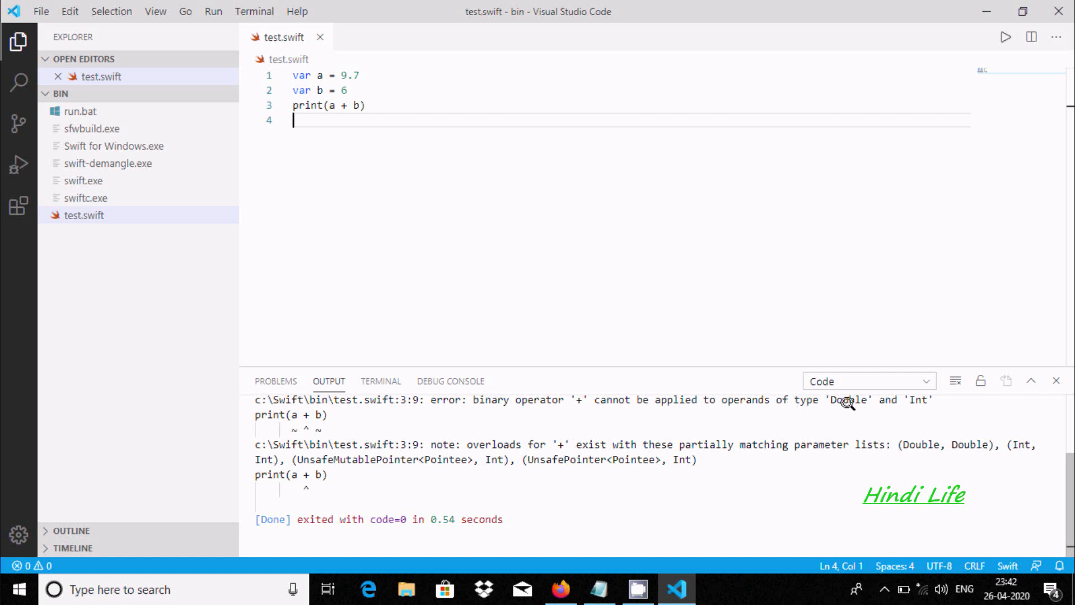
mouse_move(357, 169)
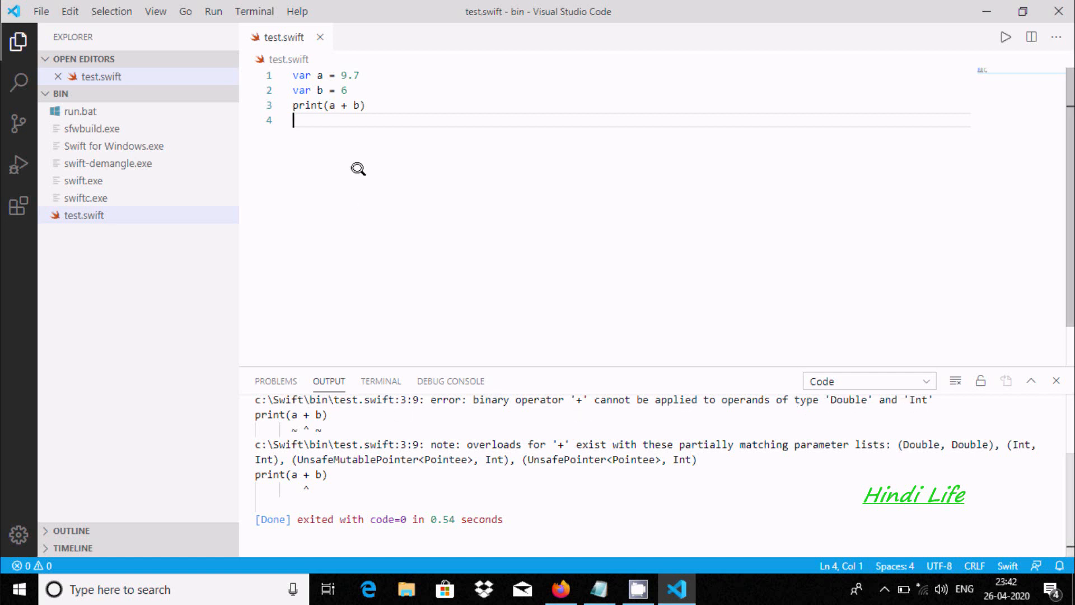
mouse_move(342, 82)
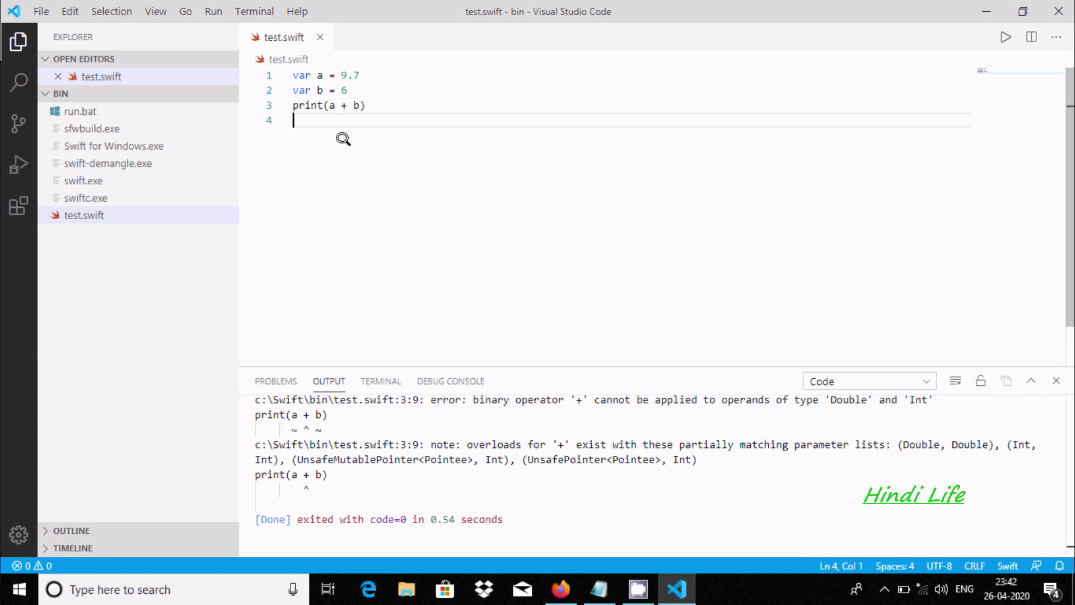
Change b from 6 to 6.6 and rerun, so the output is 16.3
click(346, 90)
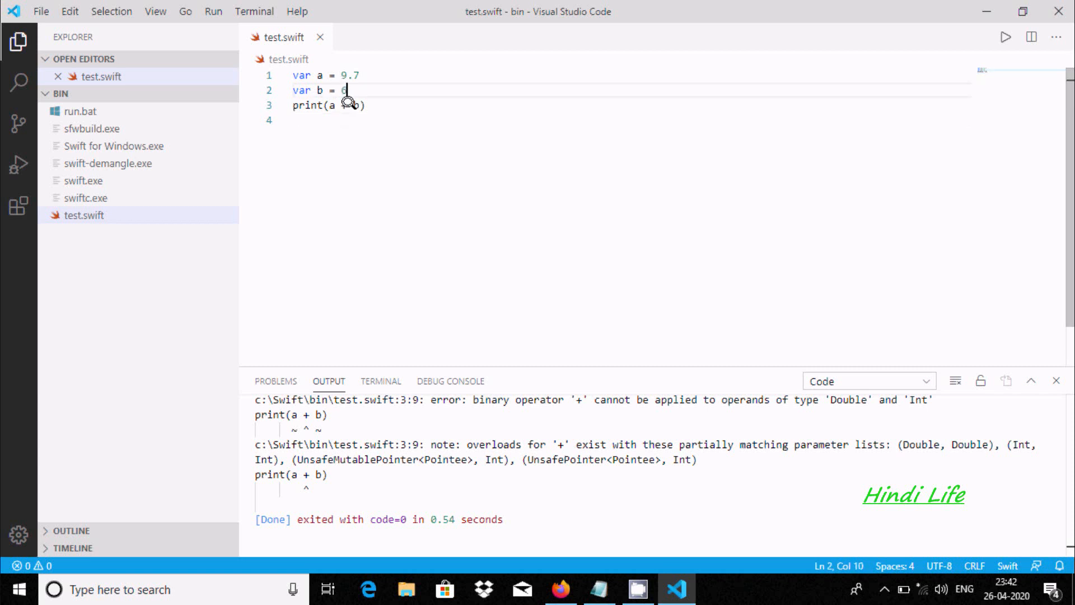
text(.6)
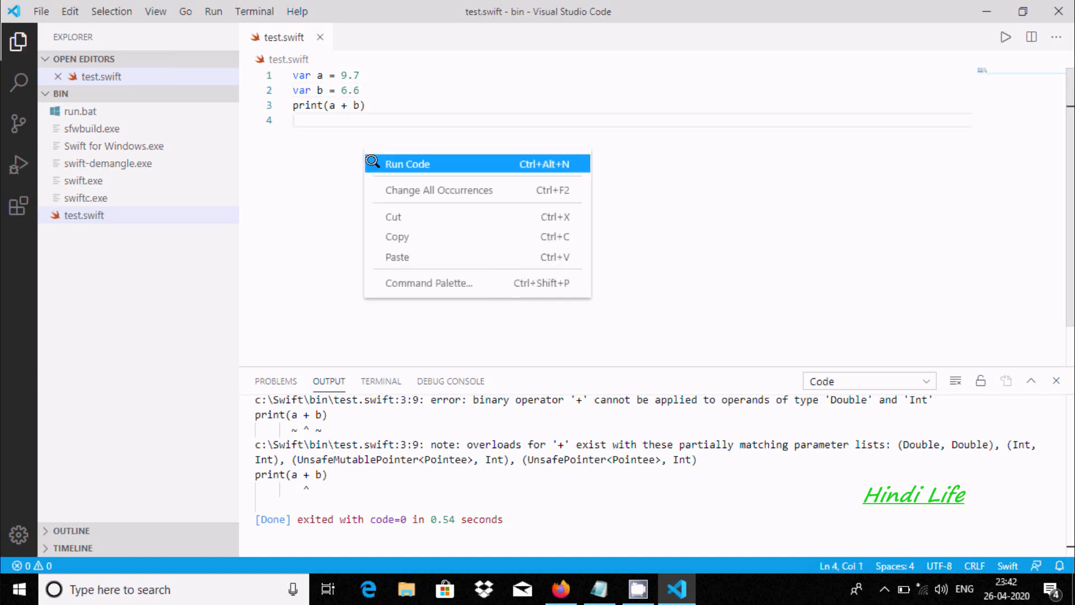
click(407, 164)
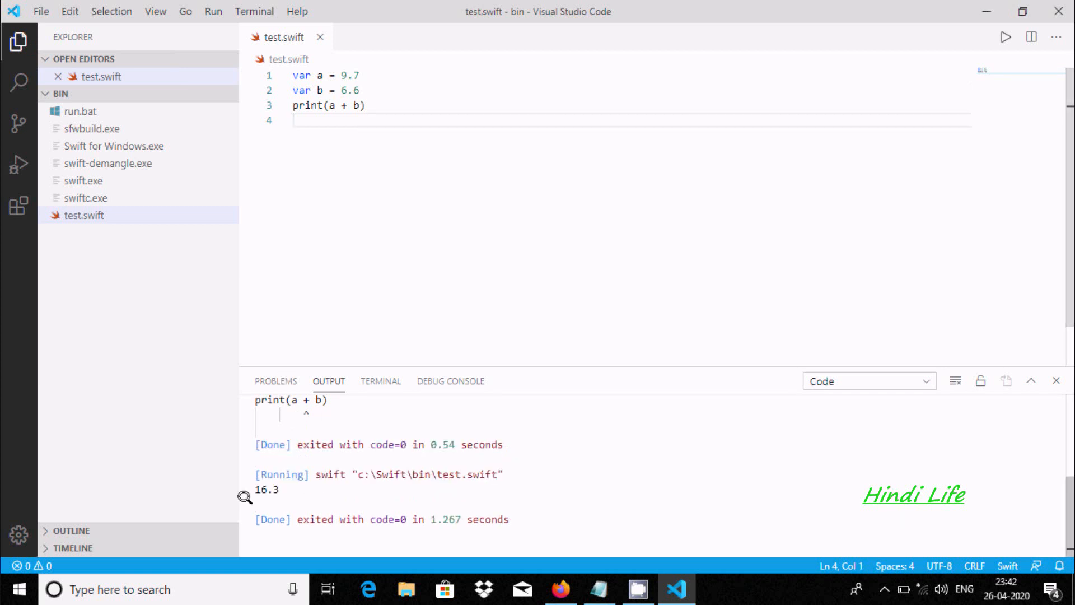
mouse_move(354, 92)
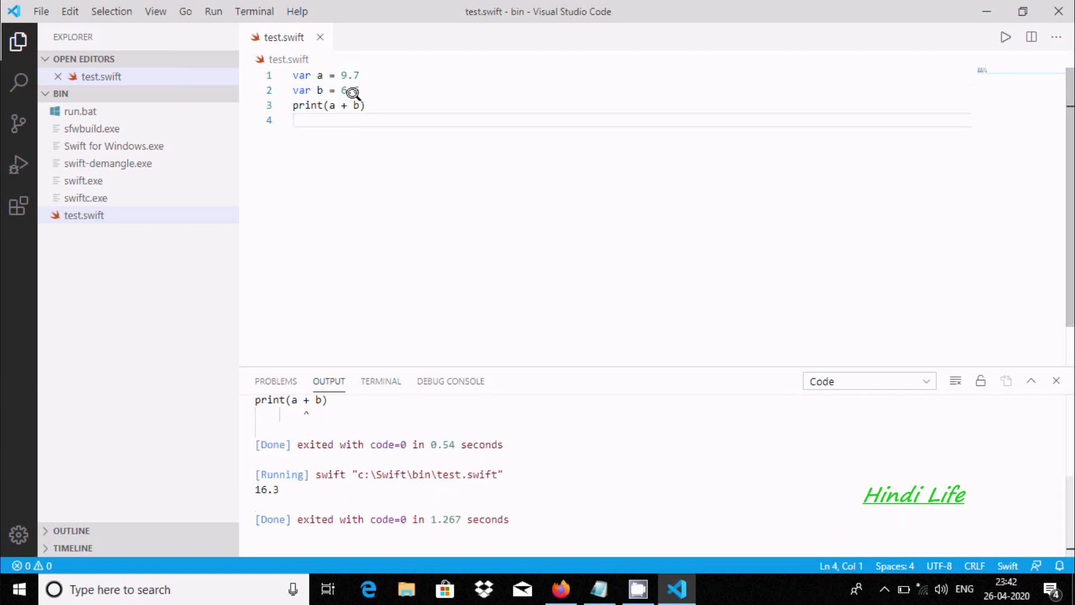
mouse_move(284, 498)
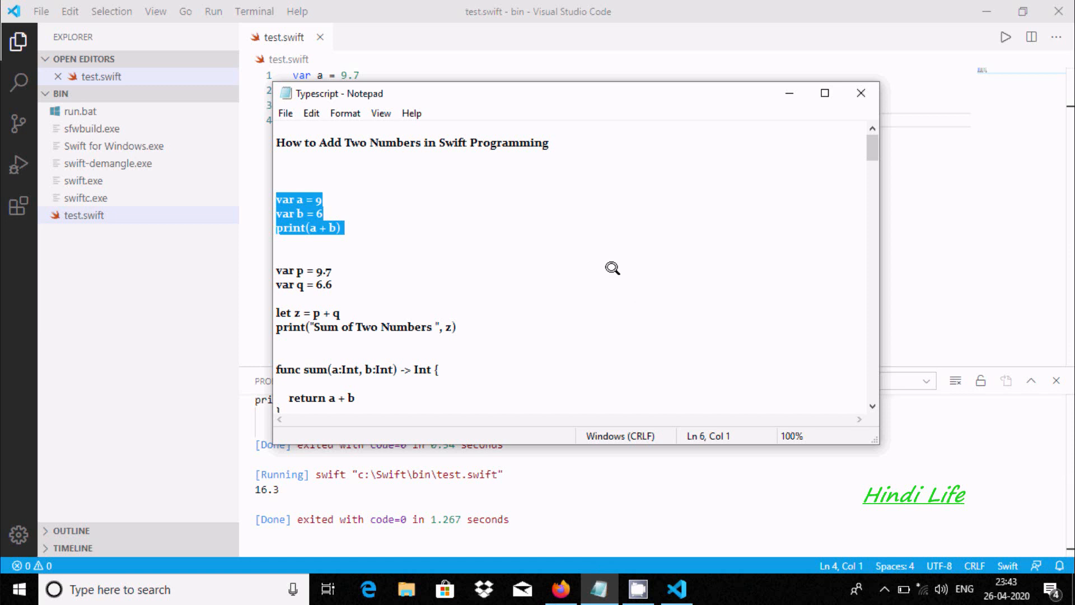
mouse_move(434, 316)
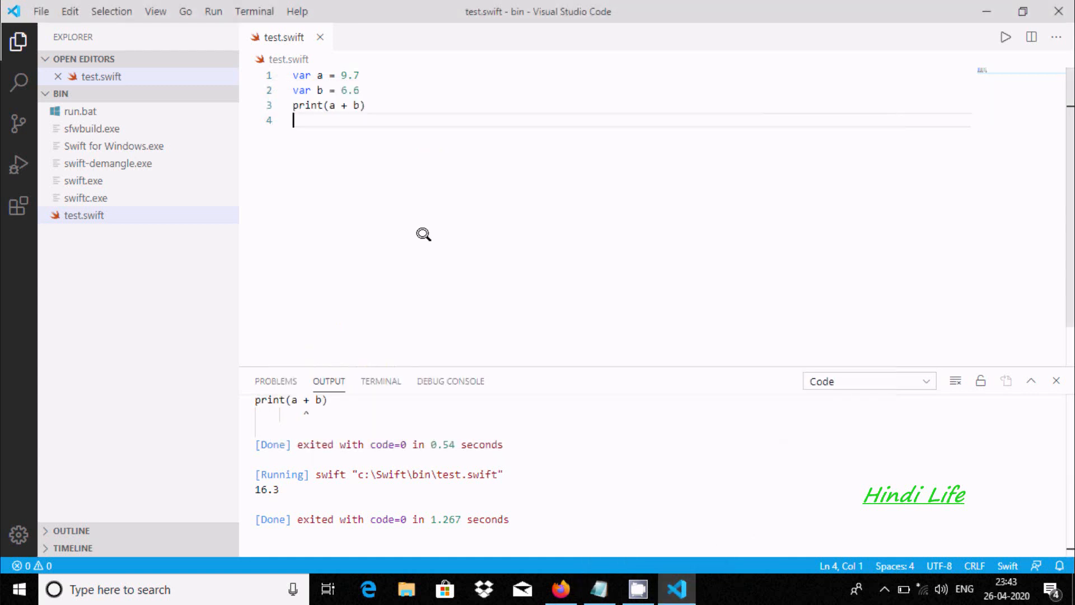
Save the p and q sum code and run it, printing 'Sum of Two Numbers 16.3'
key(Enter)
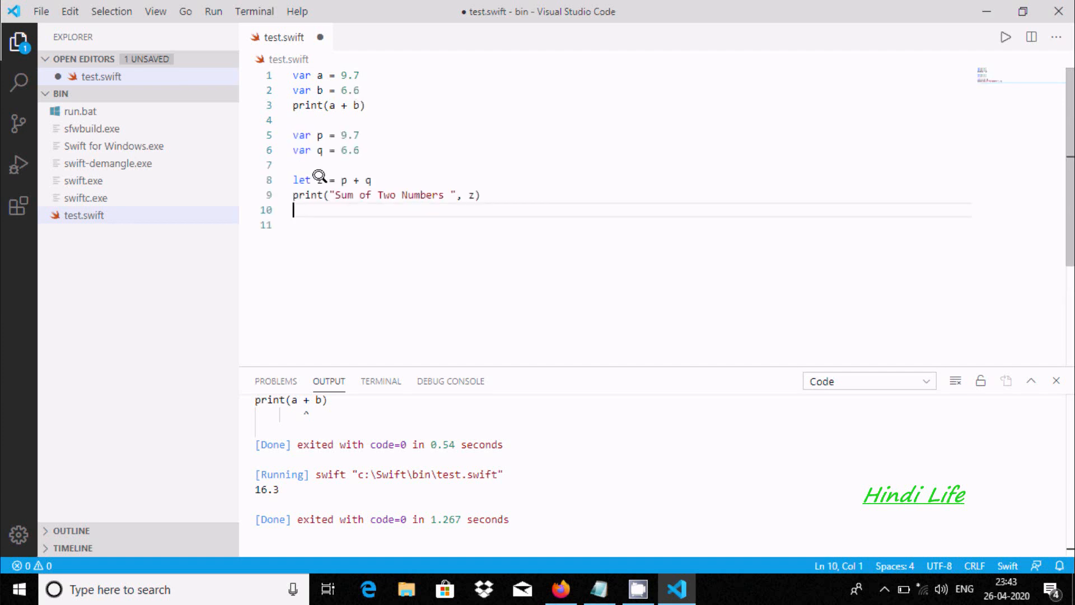
mouse_move(480, 189)
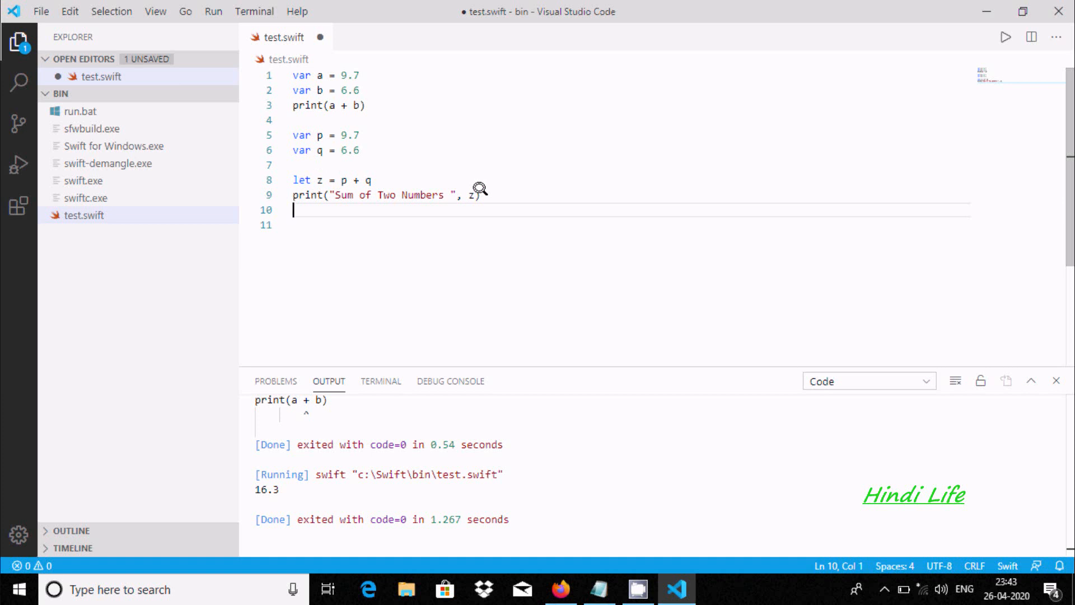
key(ctrl+s)
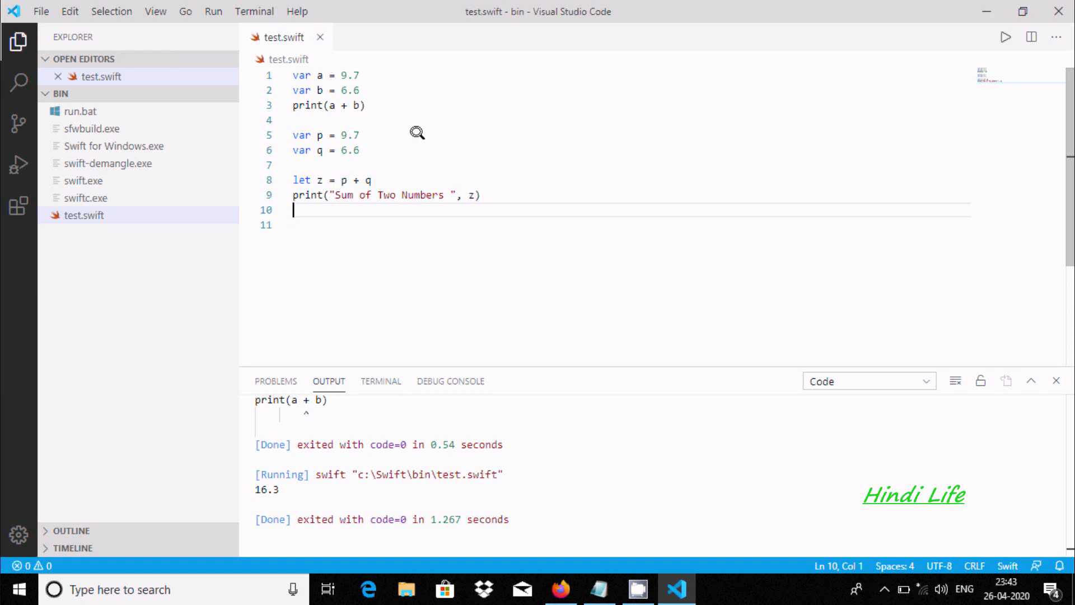
click(360, 134)
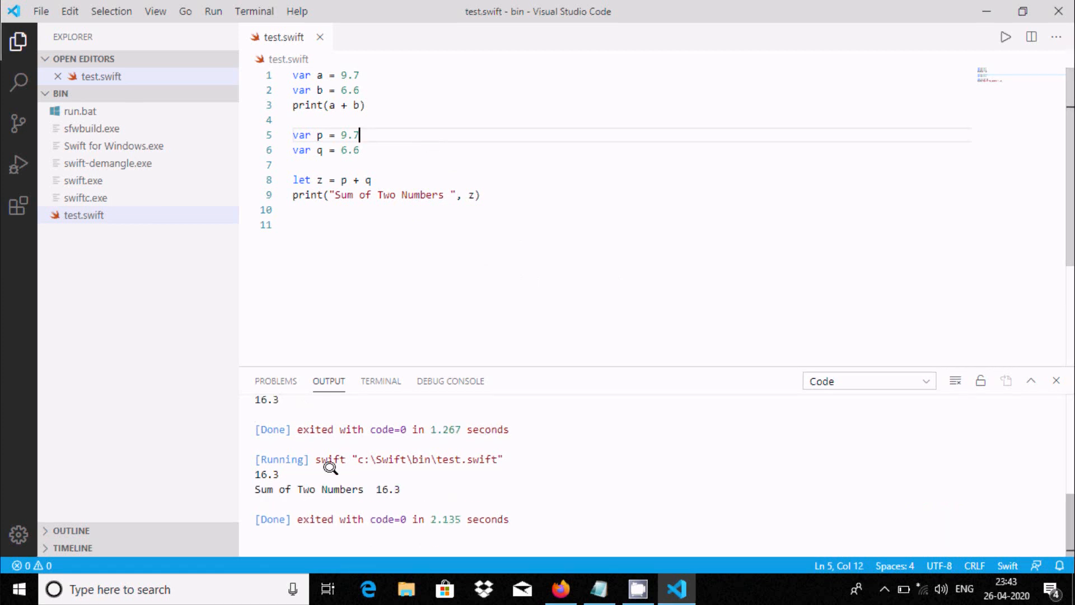
click(363, 105)
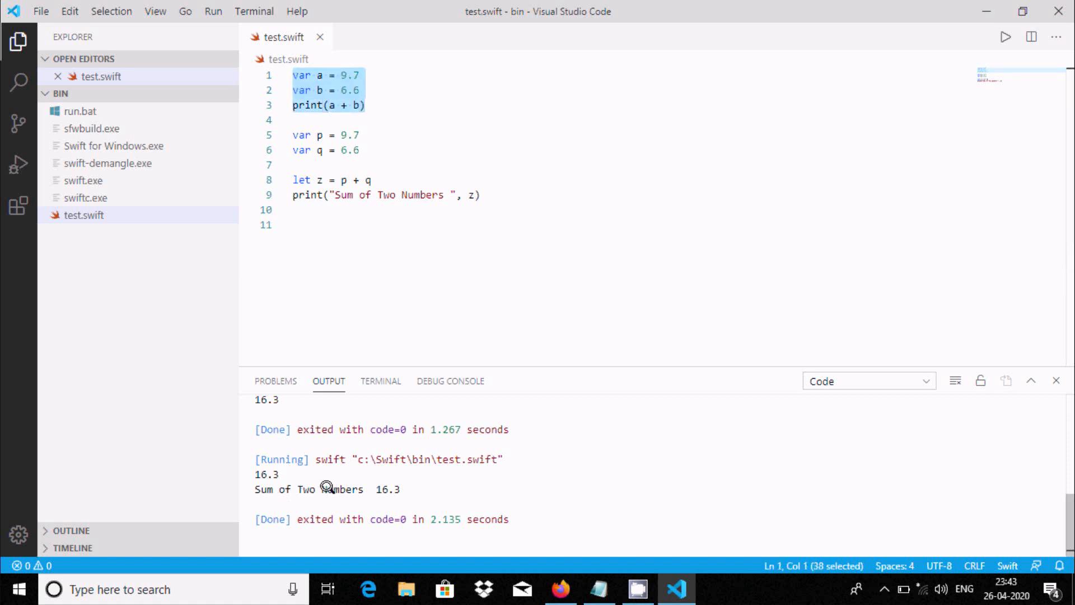
mouse_move(365, 257)
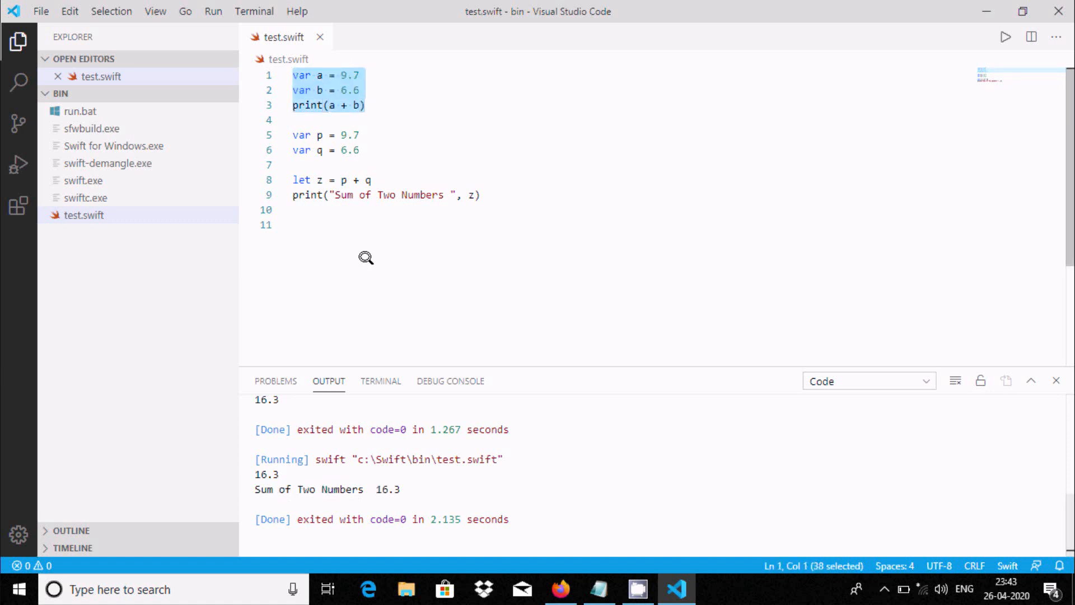
Set q to the string '8' and run, getting the Double-and-String '+' error
click(359, 150)
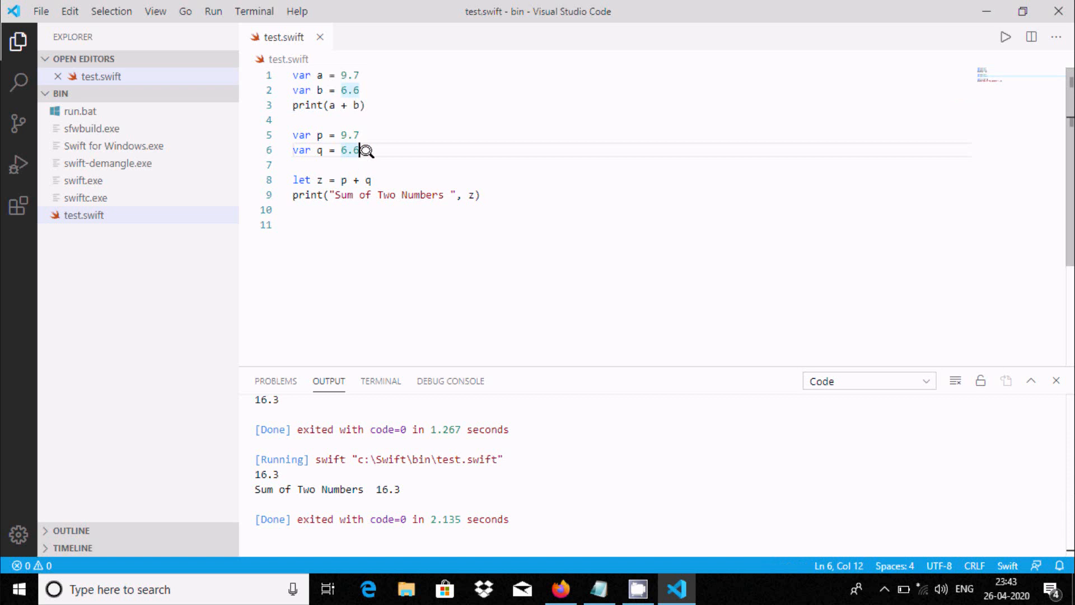
mouse_move(418, 195)
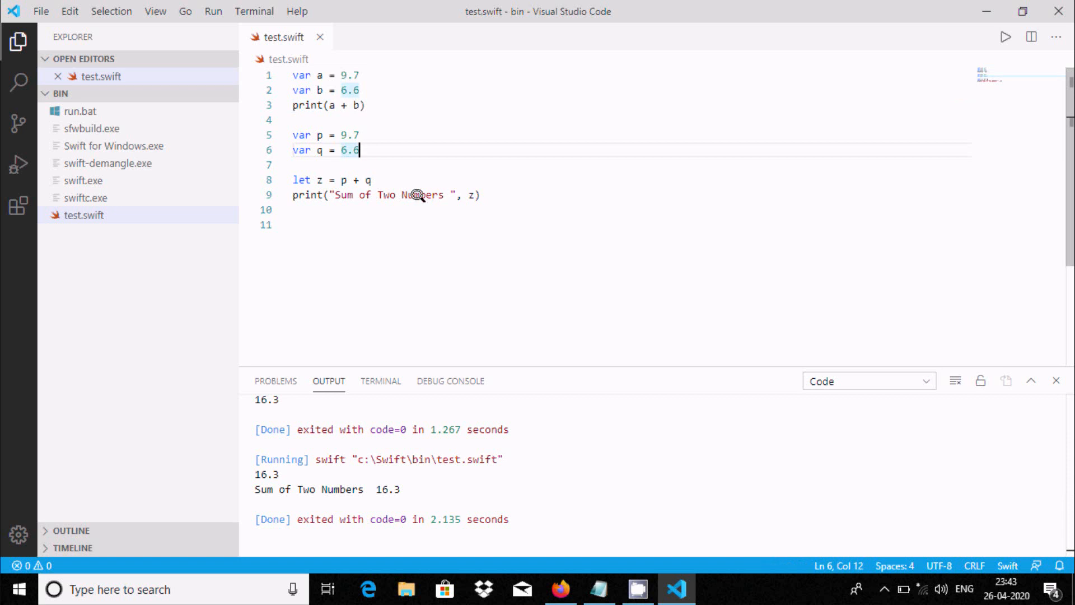
mouse_move(370, 149)
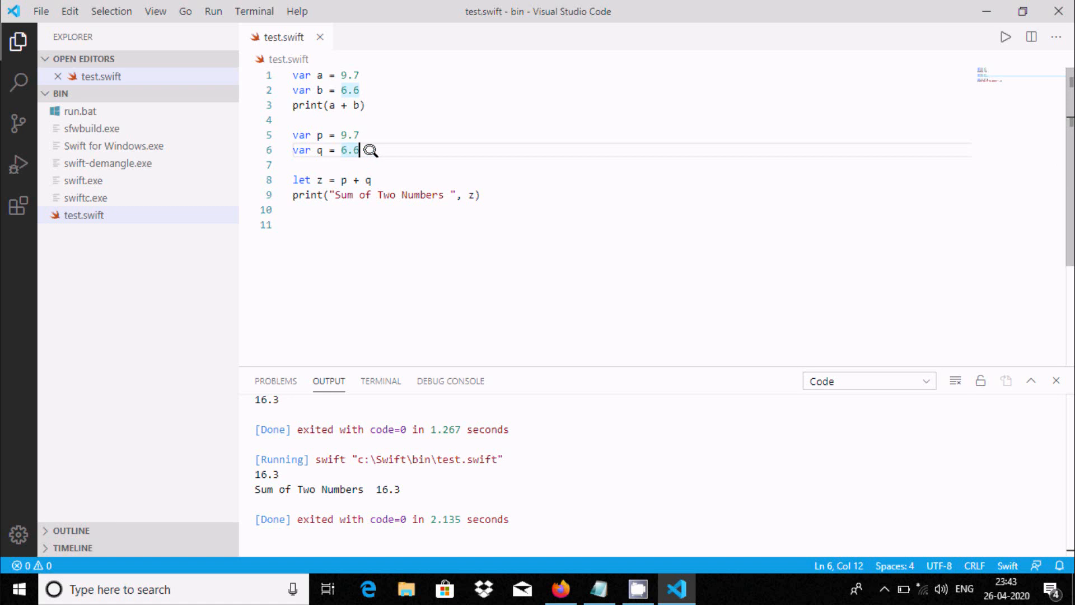
text(8)
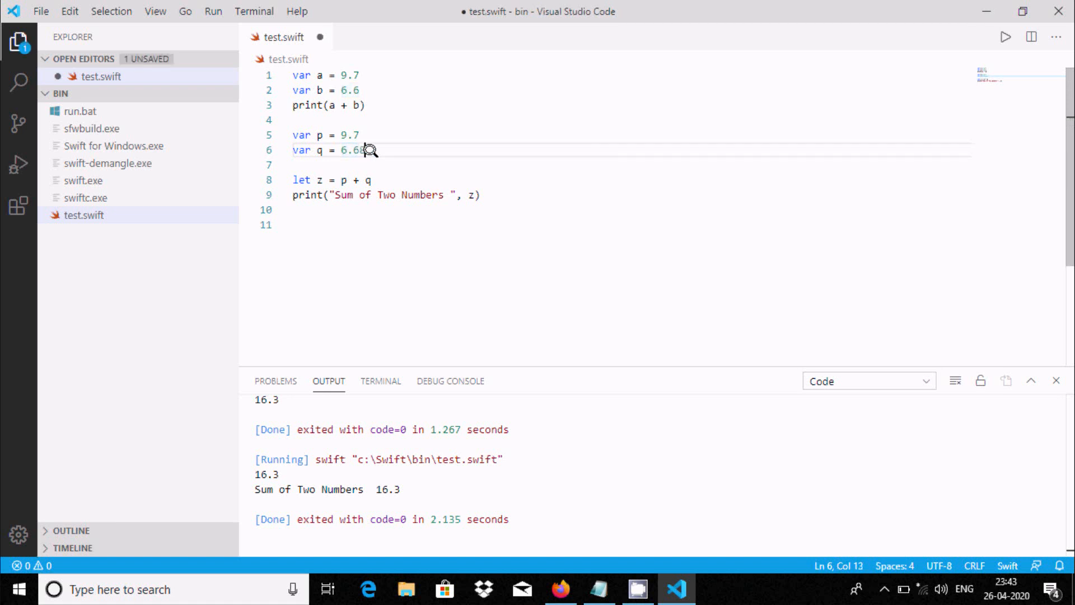
key(Backspace)
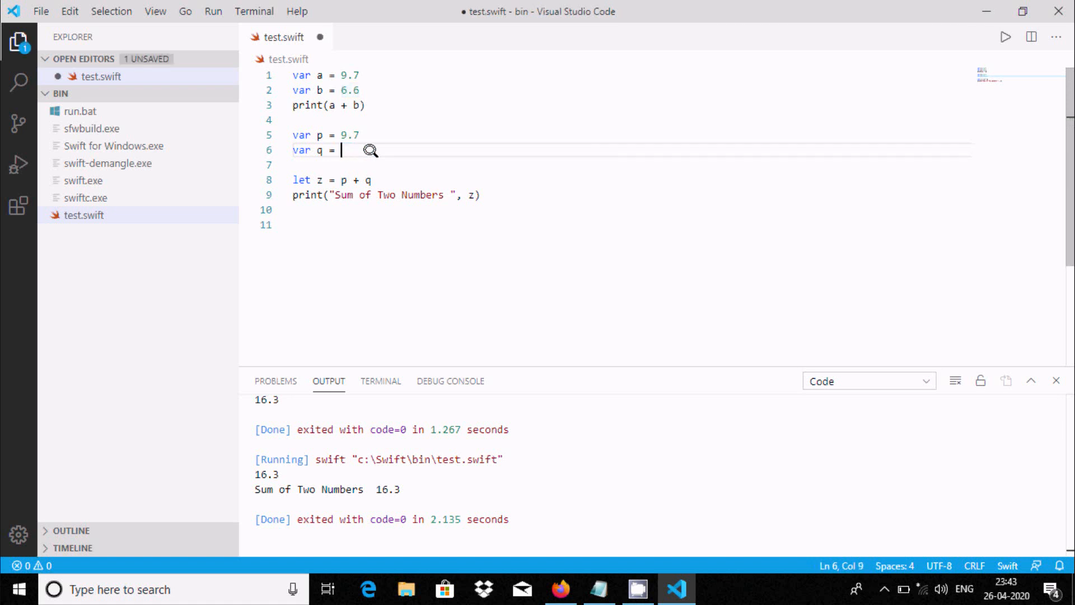
text('')
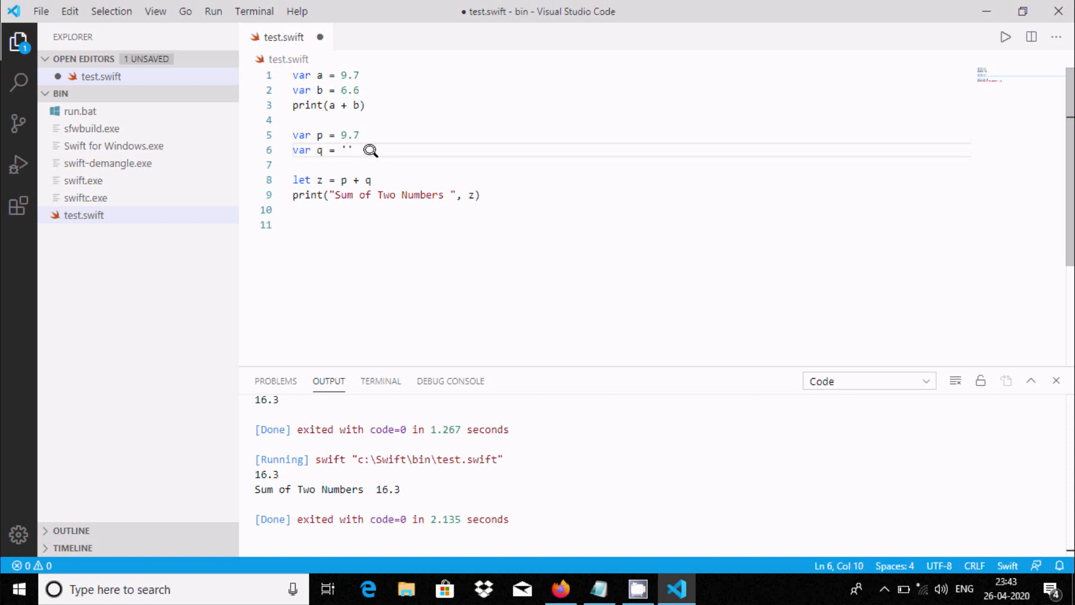
text(8)
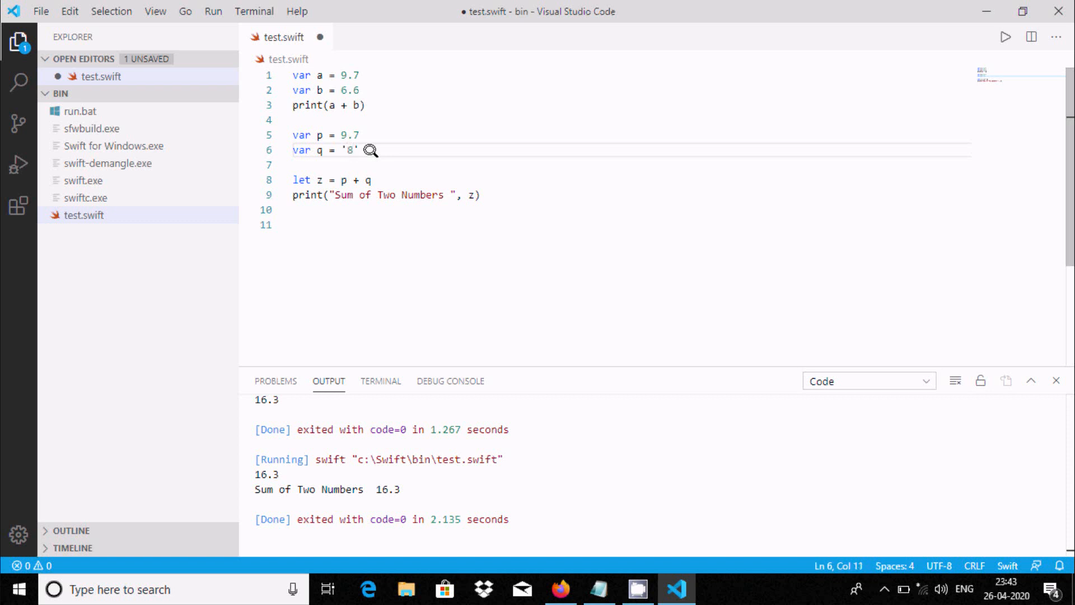
right_click(370, 147)
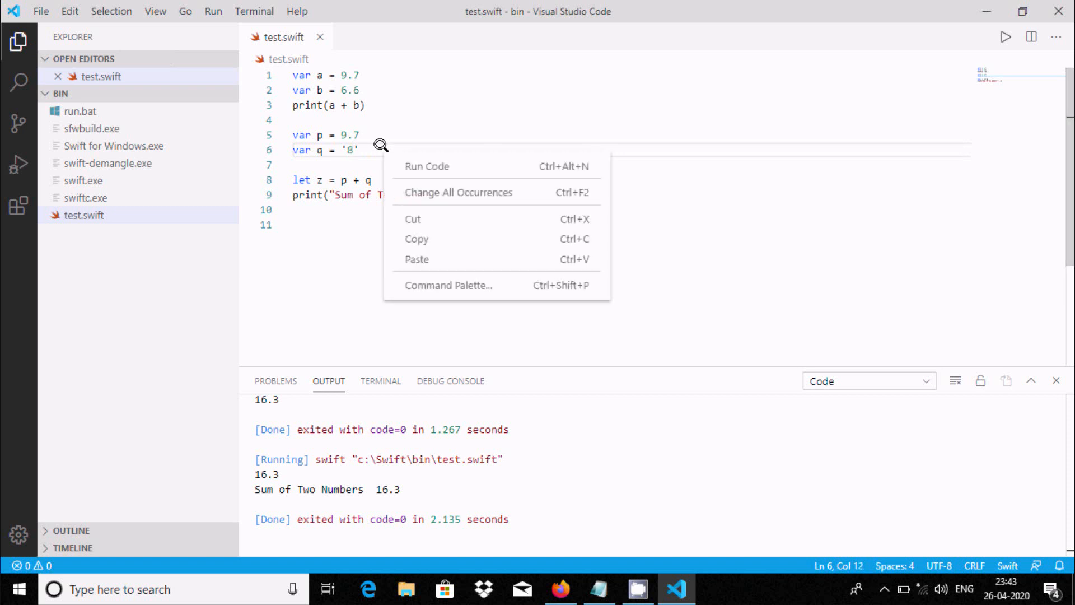
click(426, 166)
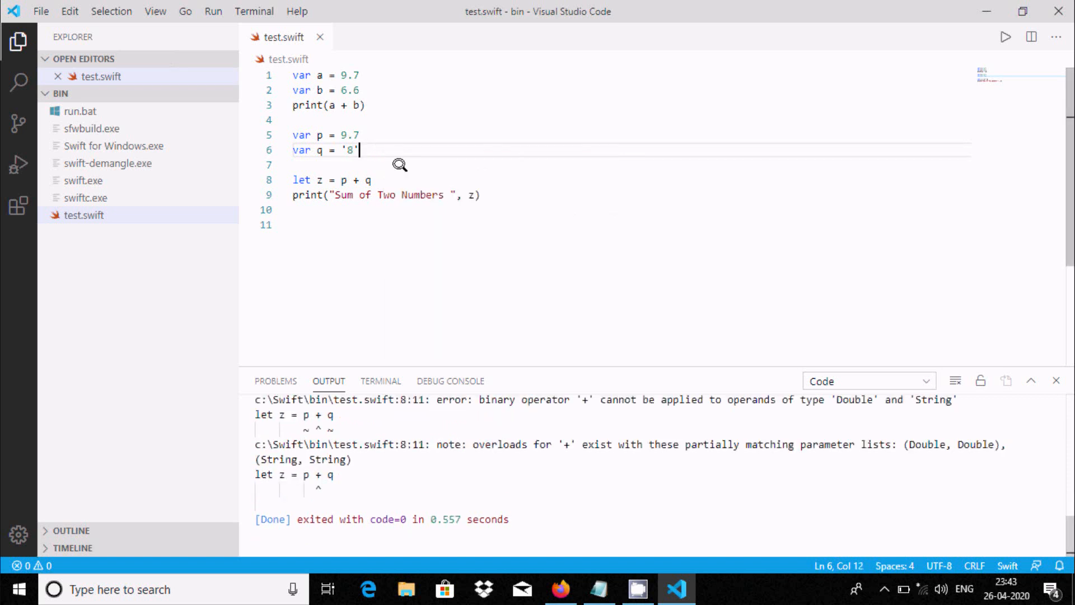
mouse_move(948, 444)
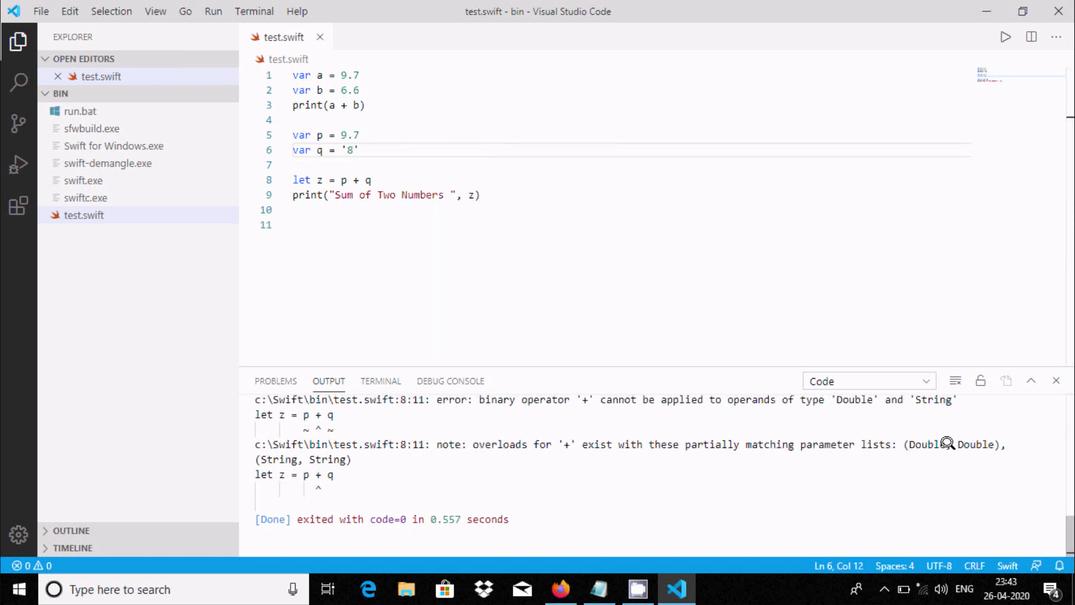
mouse_move(394, 443)
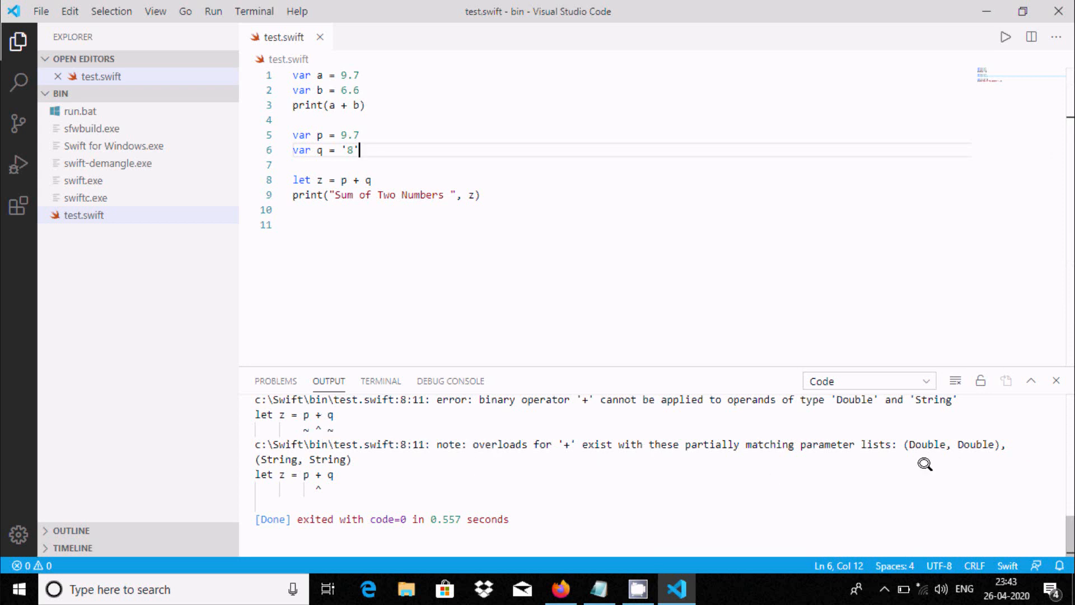
mouse_move(291, 230)
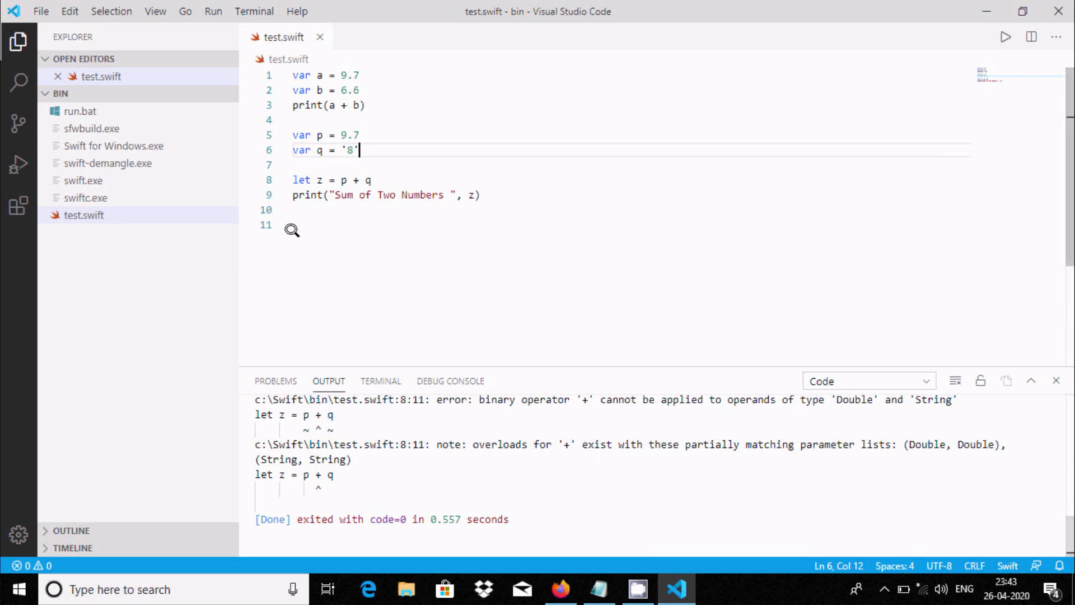
mouse_move(369, 163)
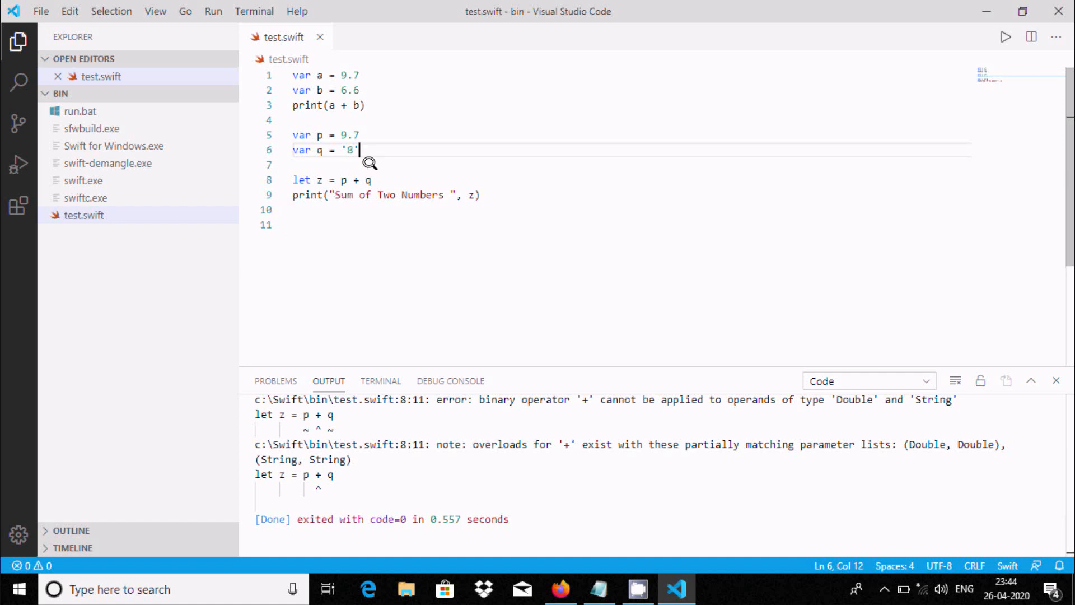
Change q to 8.9 and rerun, printing 'Sum of Two Numbers 18.6'
key(Backspace)
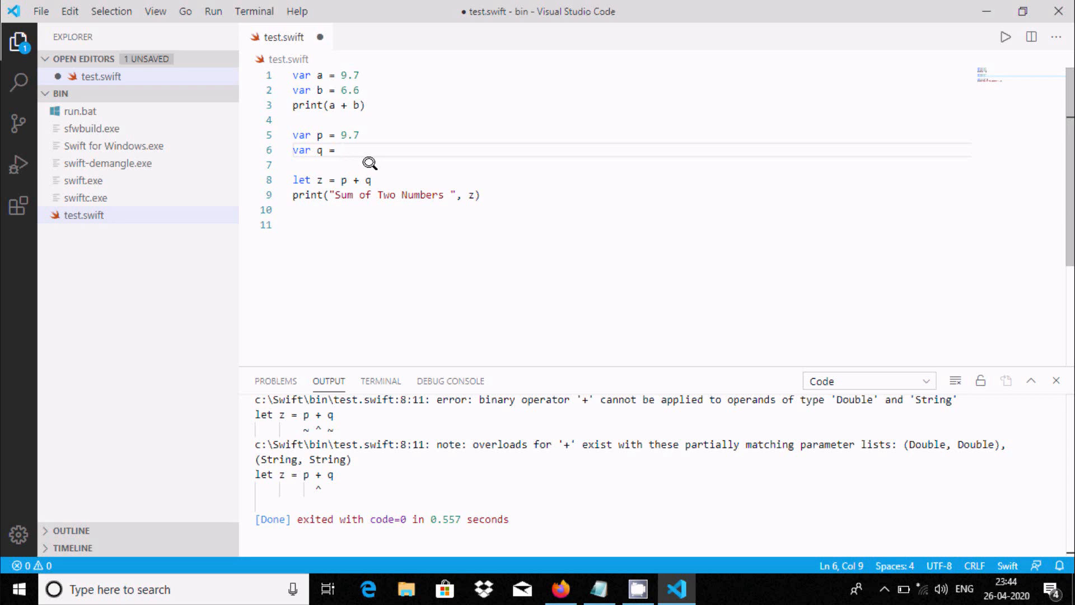
text(8)
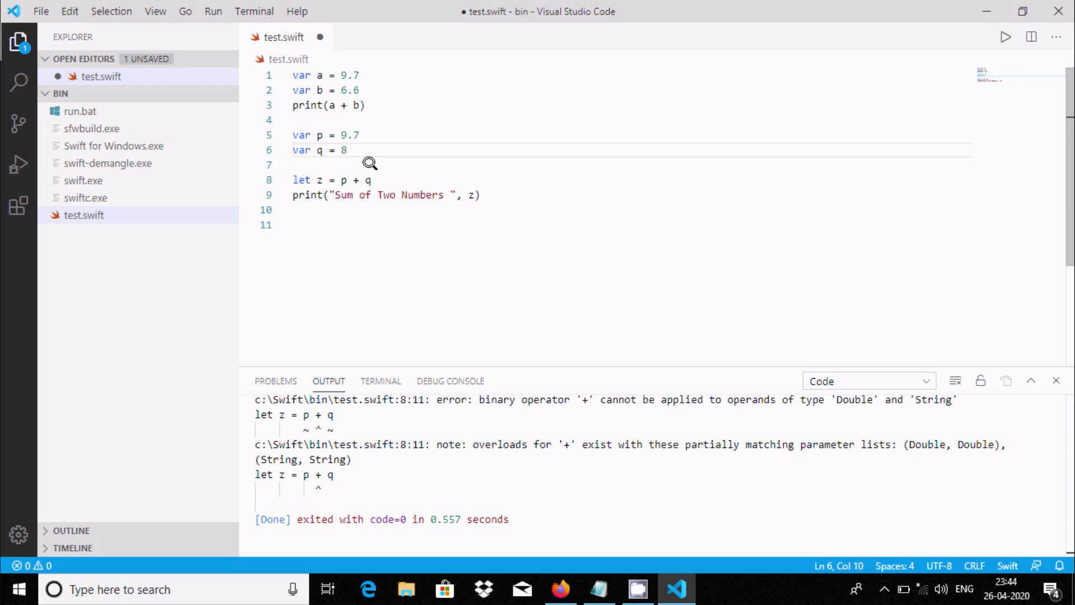
text(.9)
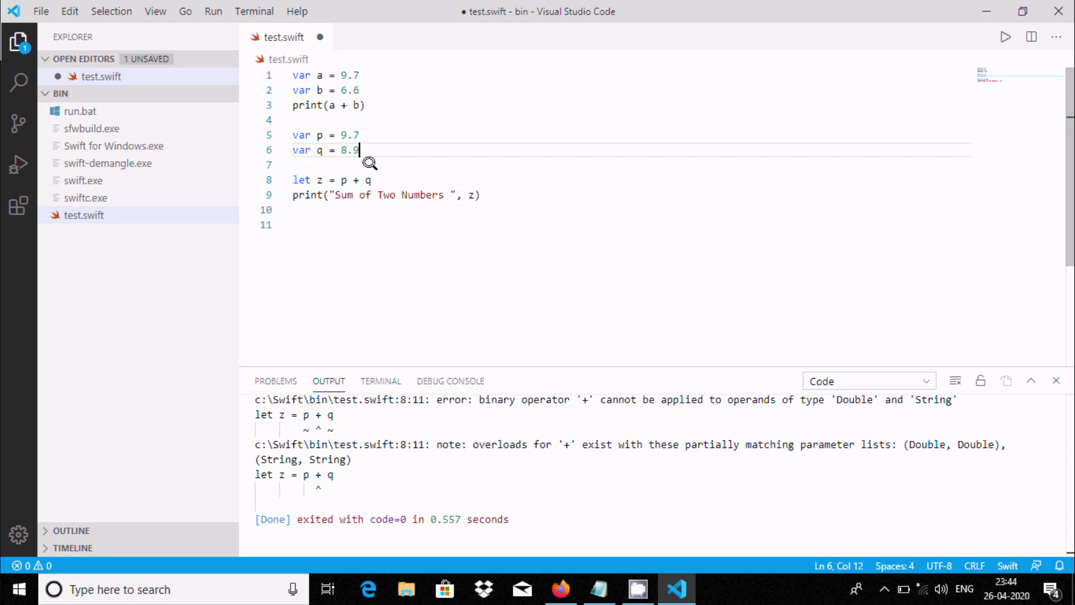
right_click(473, 122)
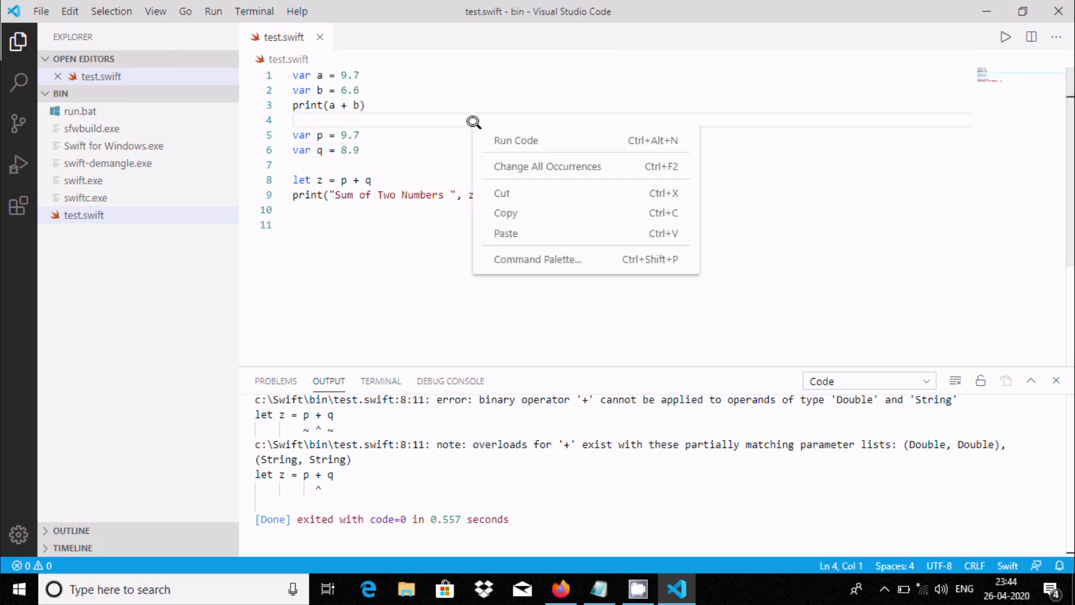
click(515, 140)
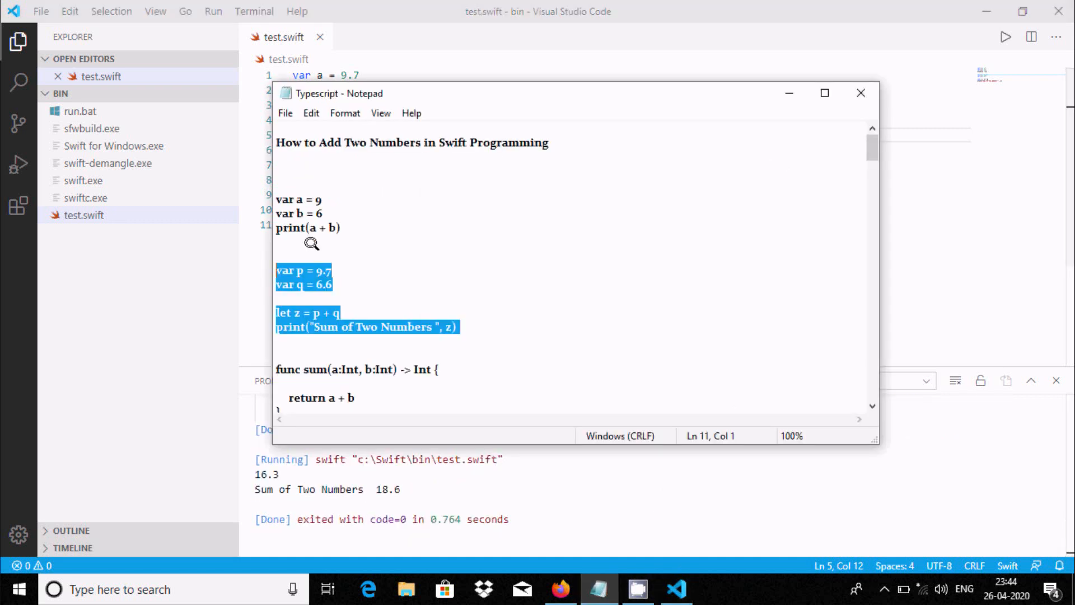
Maximize Notepad, copy the func sum block through its print line, and return to VS Code
click(824, 93)
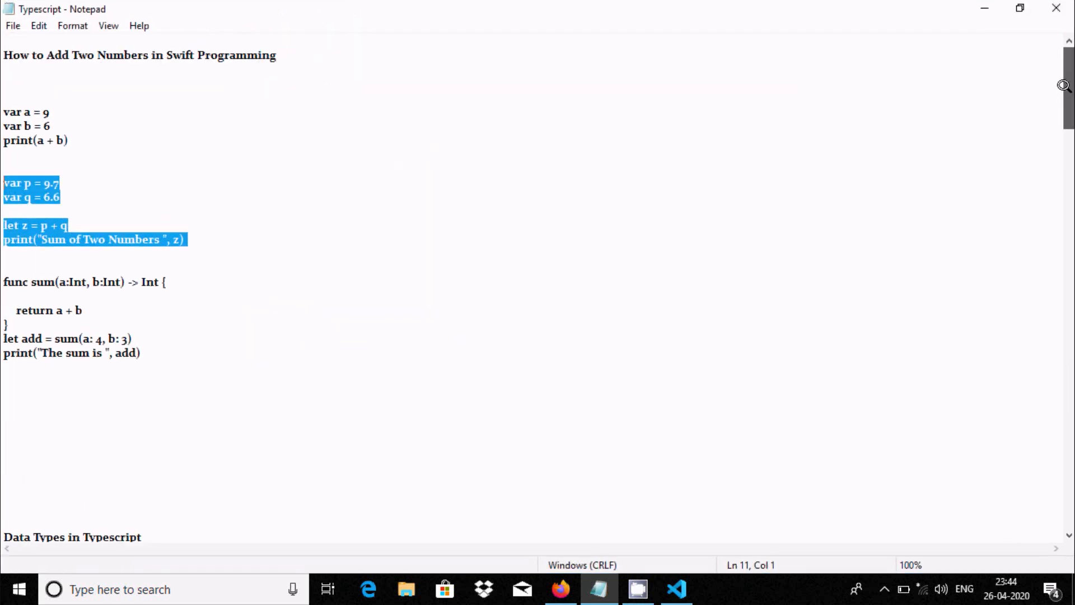
click(140, 353)
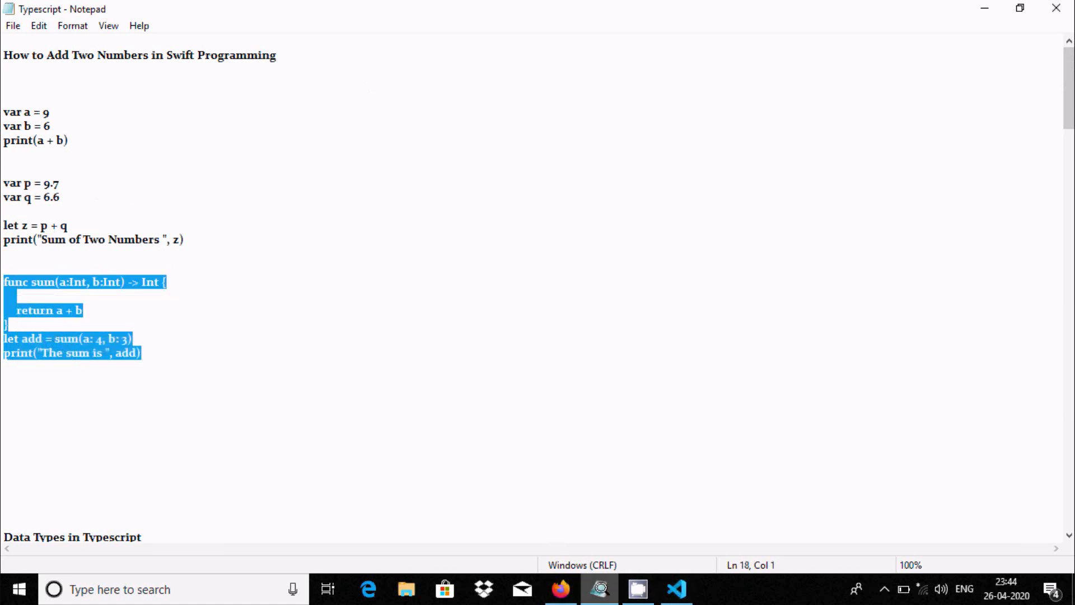
click(675, 589)
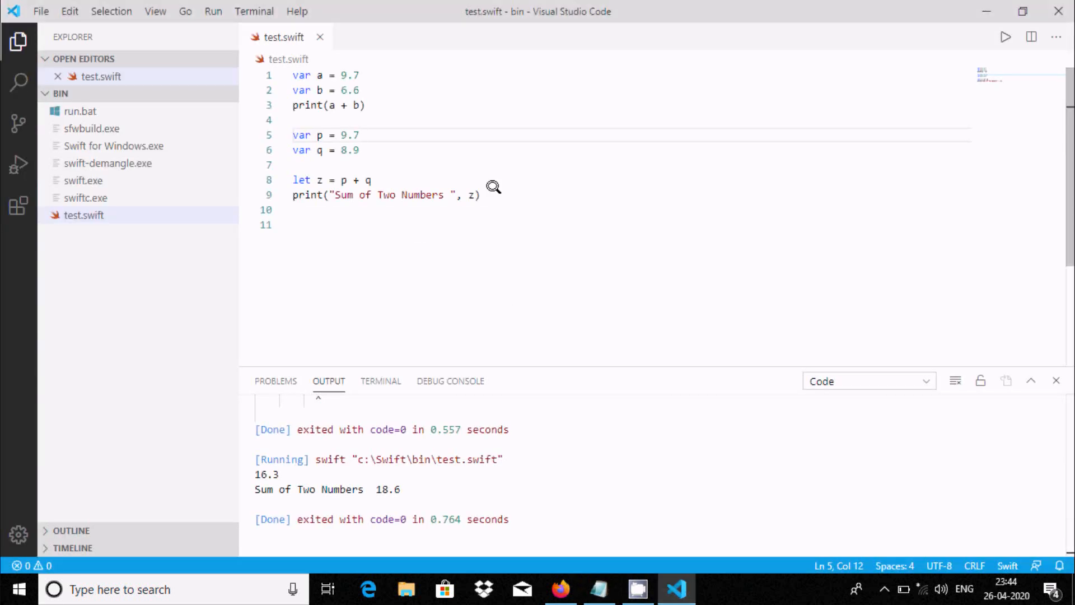
Add the sum function called with 4 and 3, save, and run to print 'The sum is 7'
key(enter)
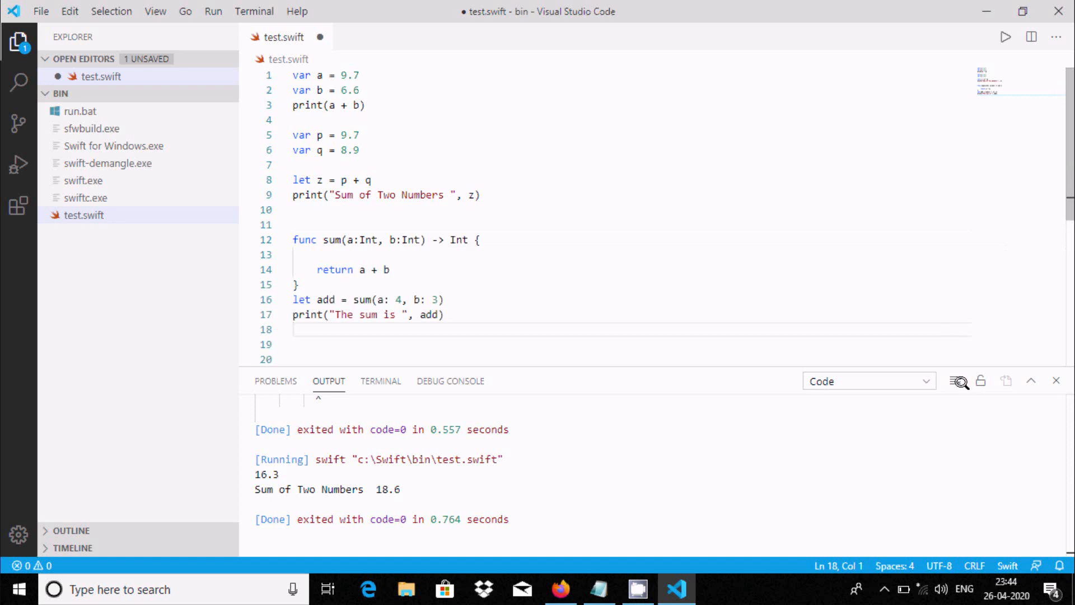
click(1056, 381)
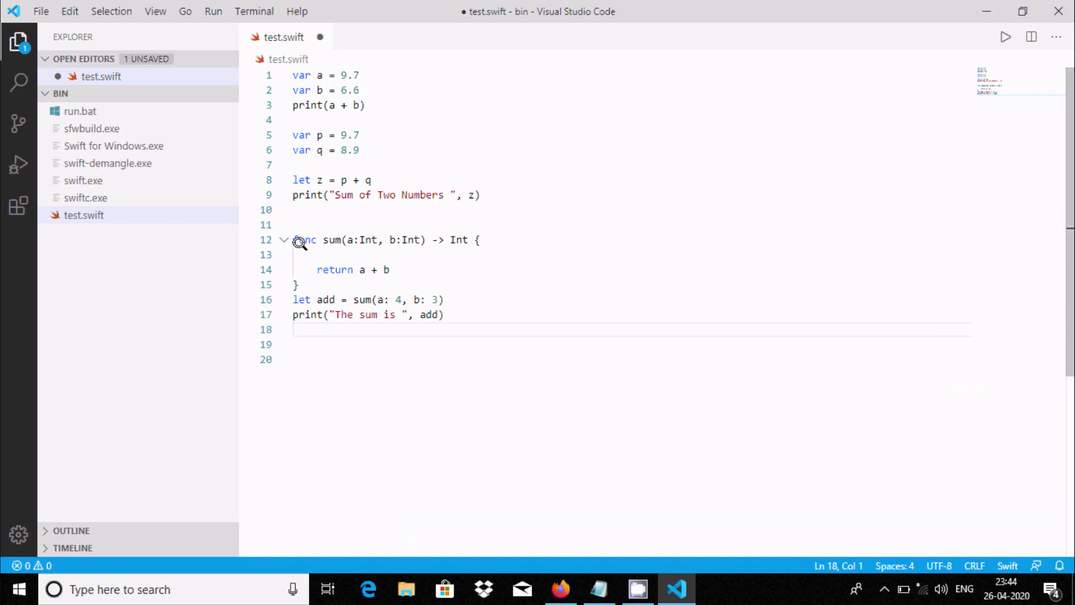
mouse_move(411, 270)
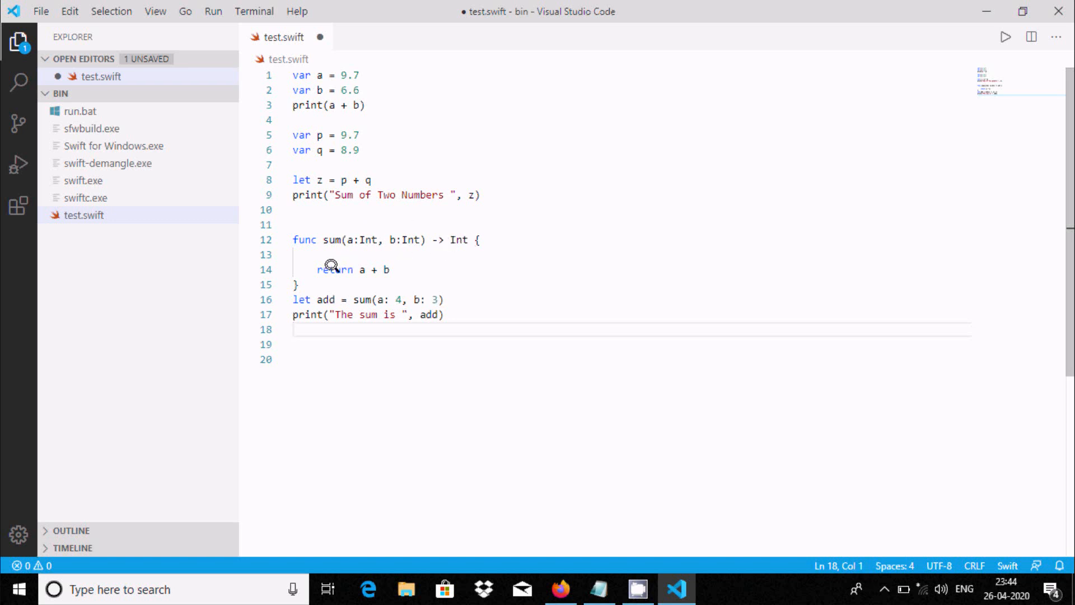
mouse_move(413, 201)
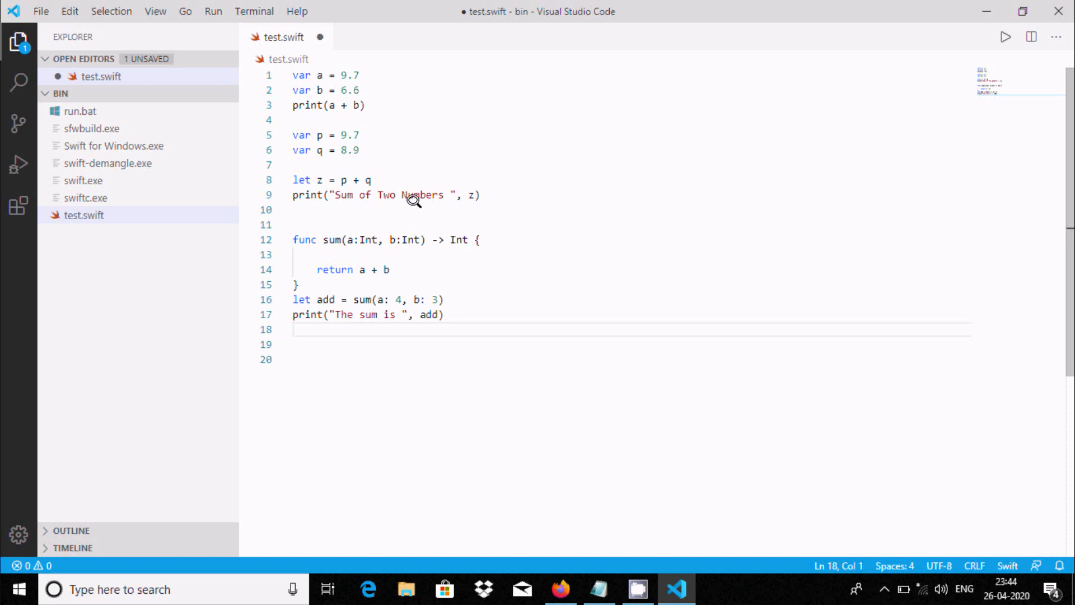
click(1006, 36)
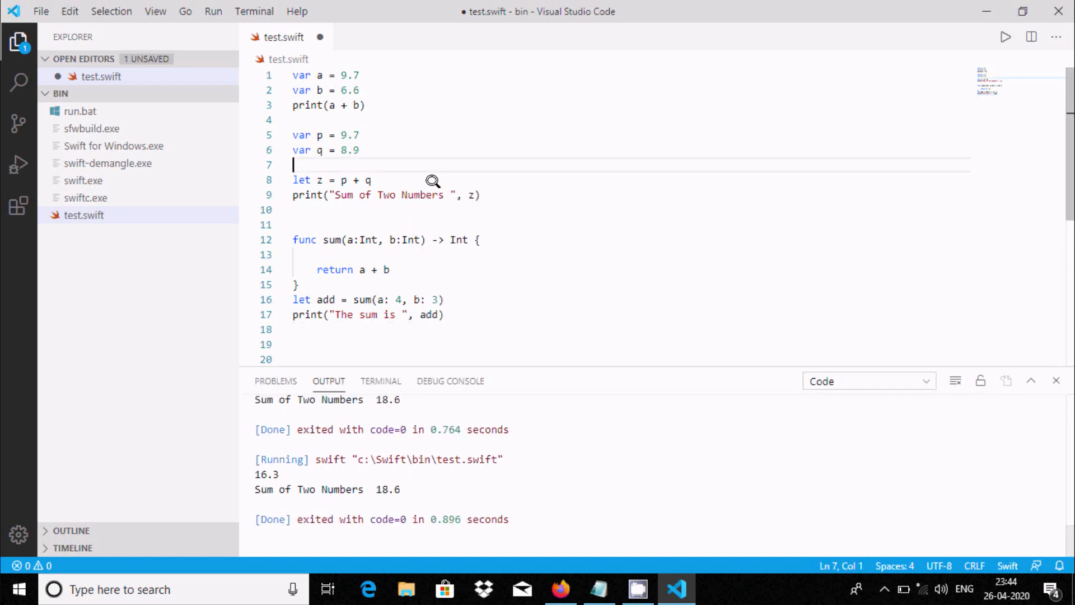
key(ctrl+s)
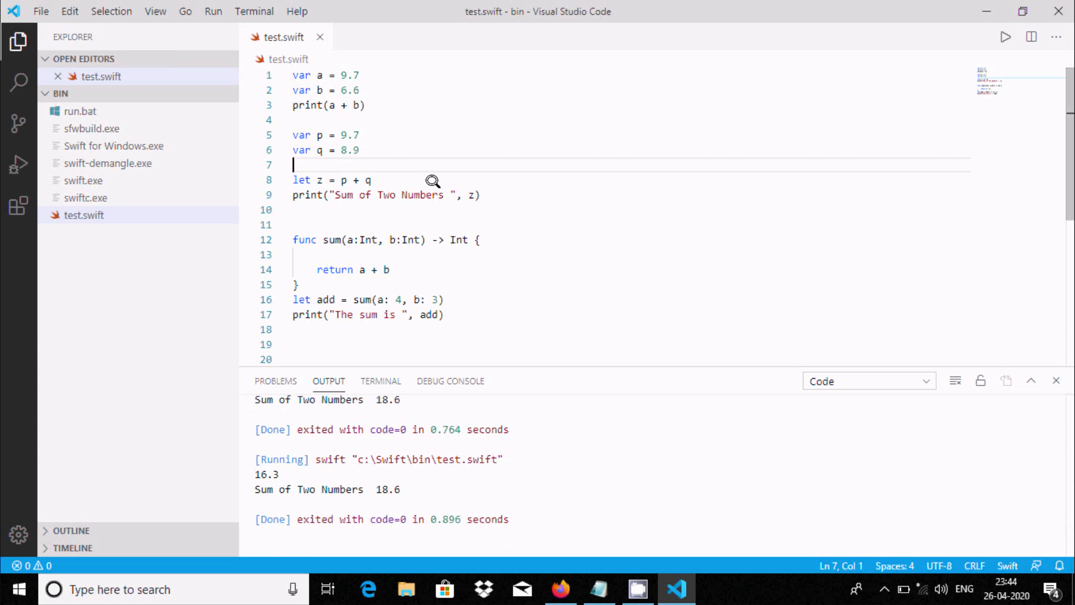
click(1005, 37)
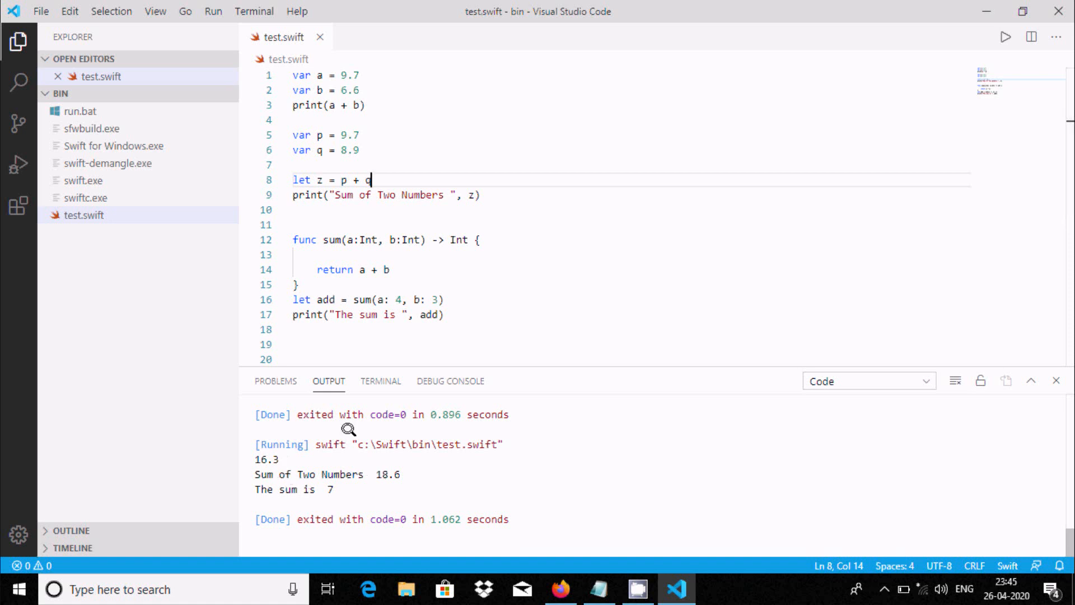
mouse_move(403, 300)
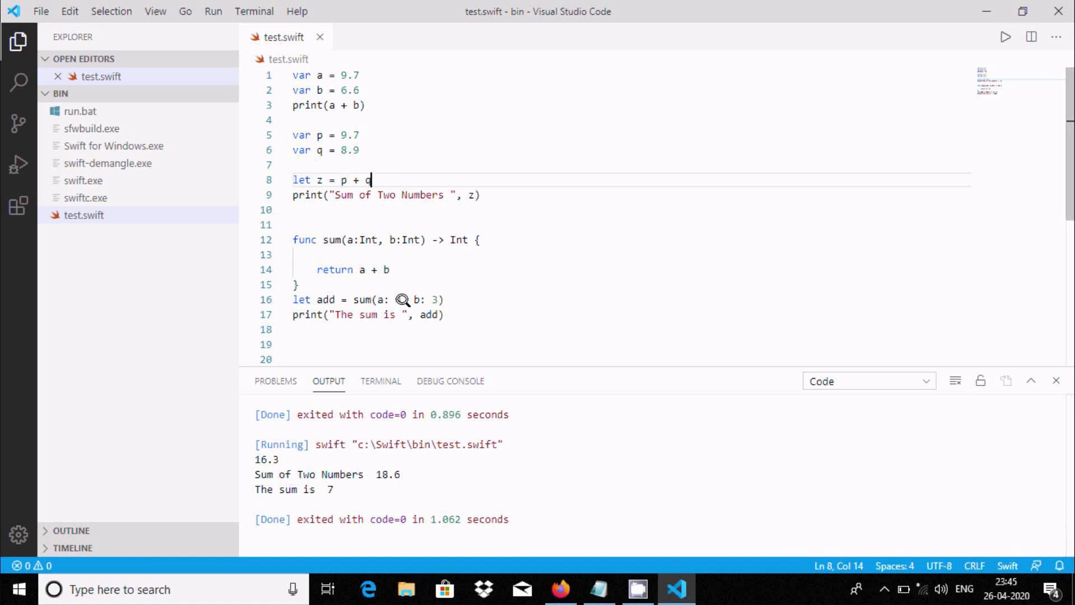
Change the sum call's first argument from 4 to 8.4 and run, getting the Double-to-Int error
click(397, 299)
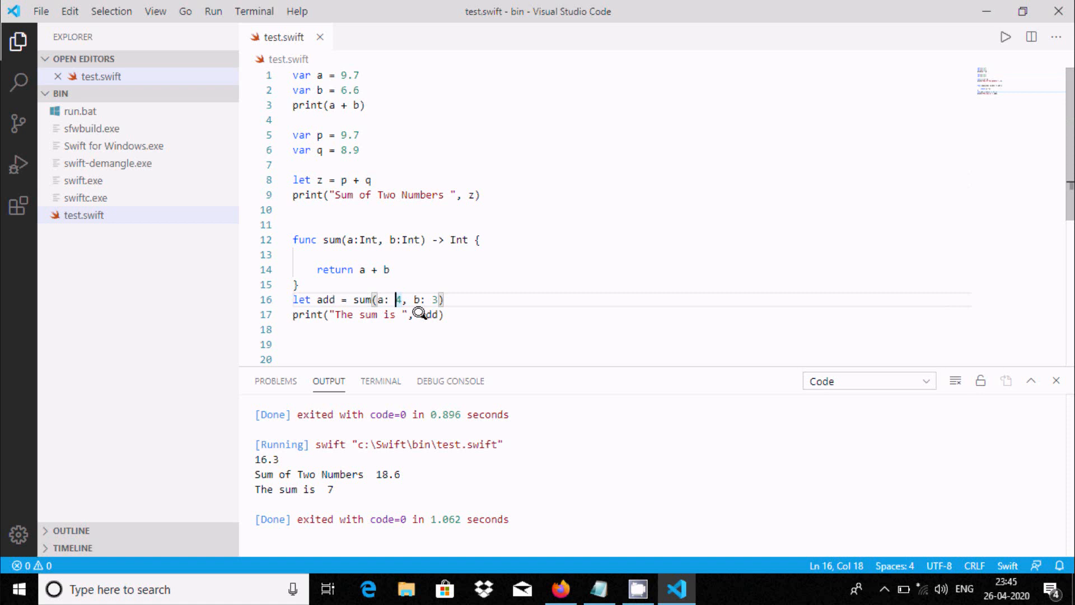
text(8)
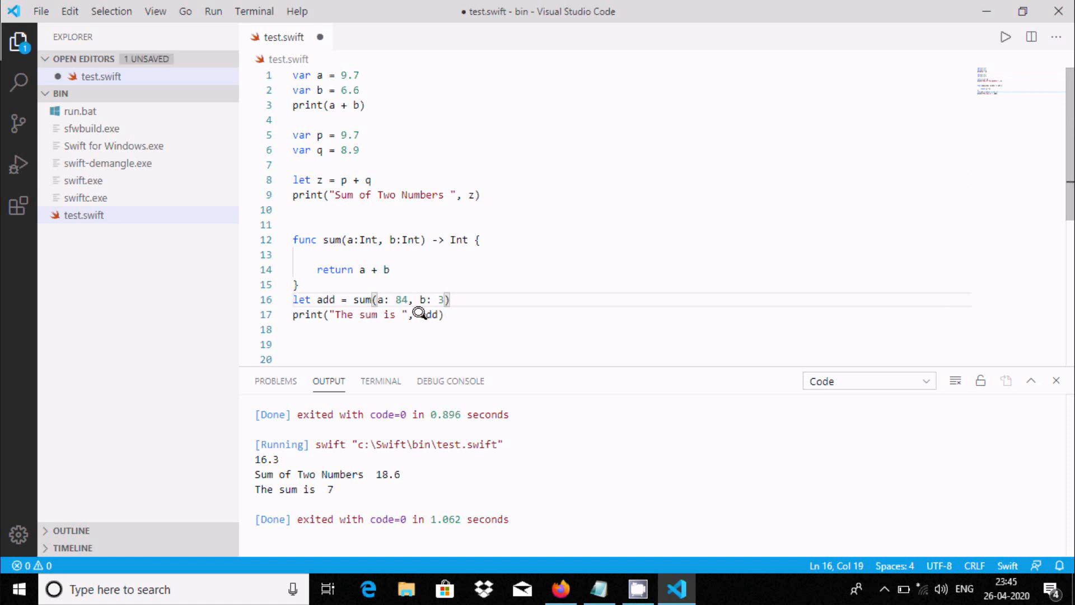
text(.)
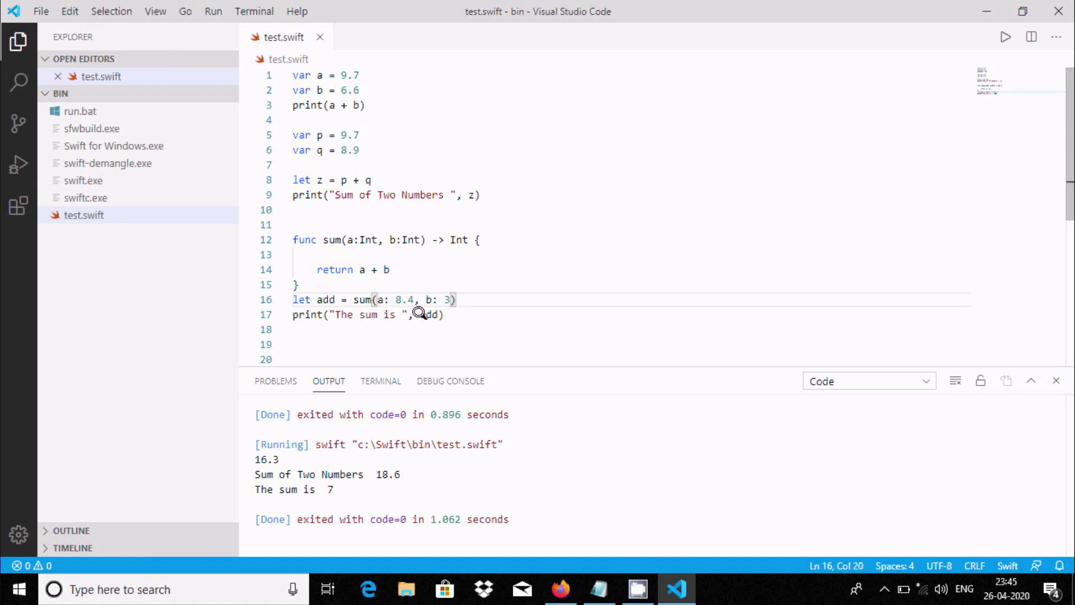
mouse_move(368, 227)
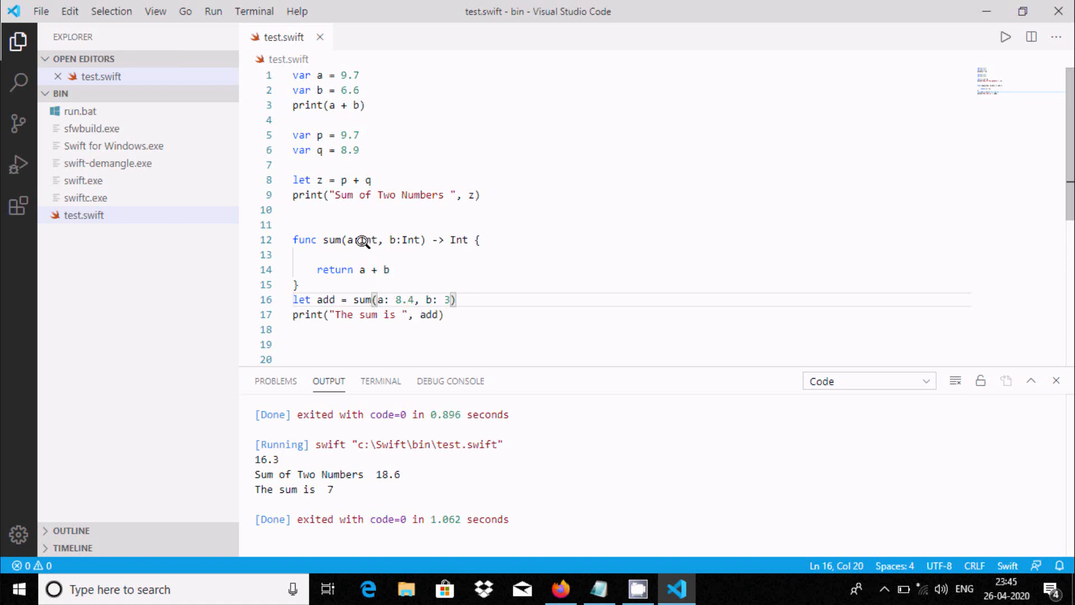
click(372, 180)
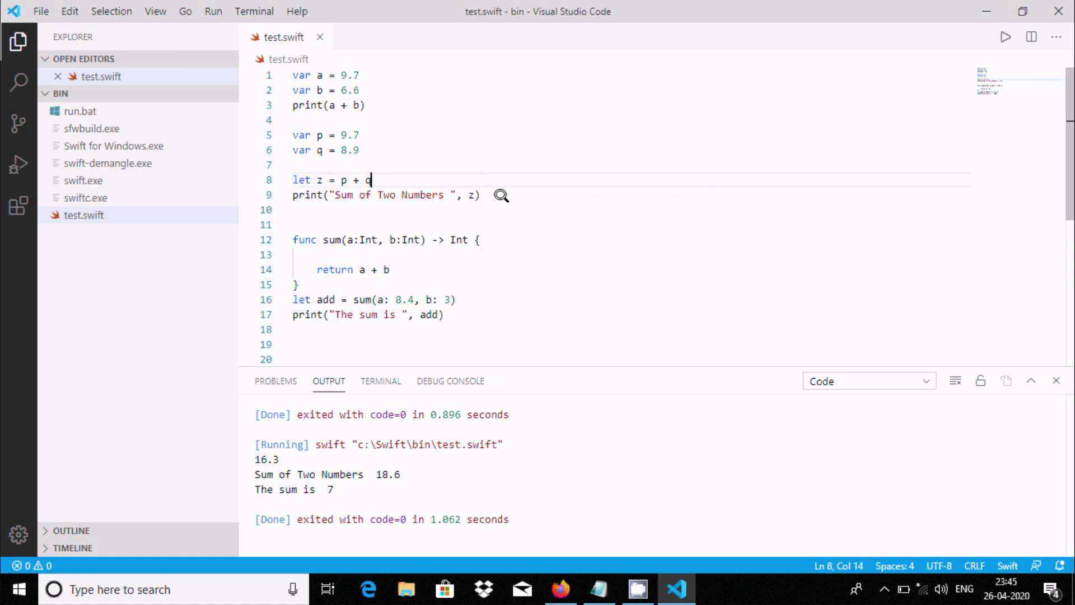
click(1005, 37)
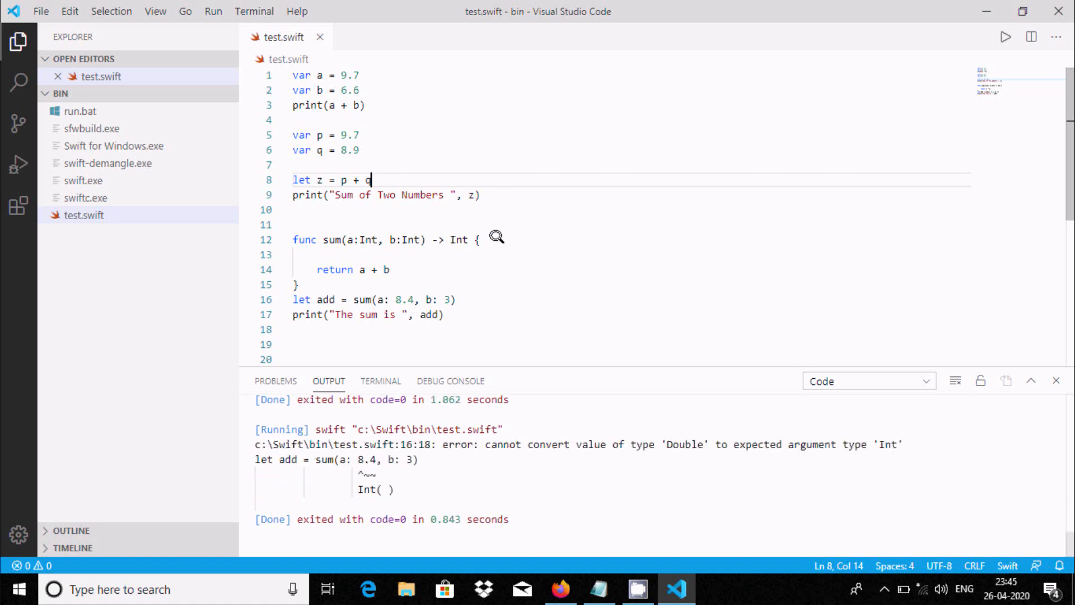
mouse_move(481, 463)
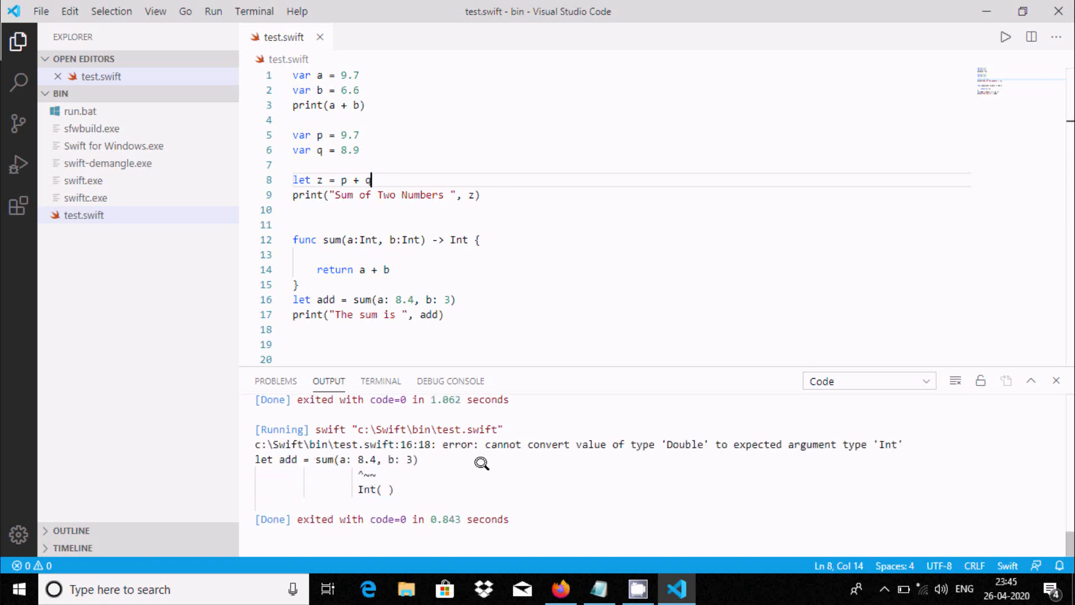
mouse_move(719, 428)
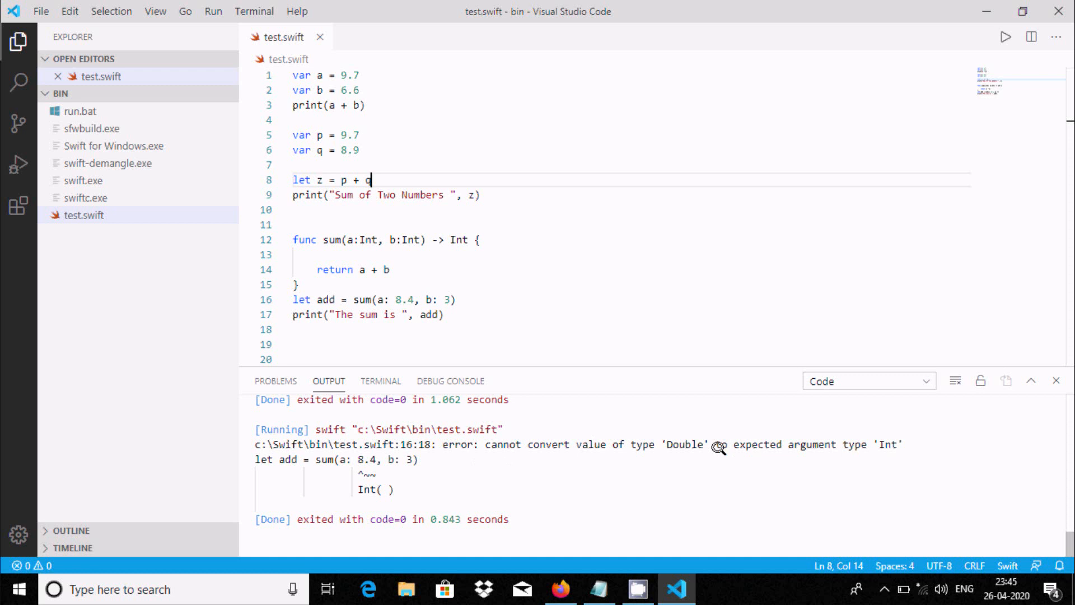
mouse_move(816, 450)
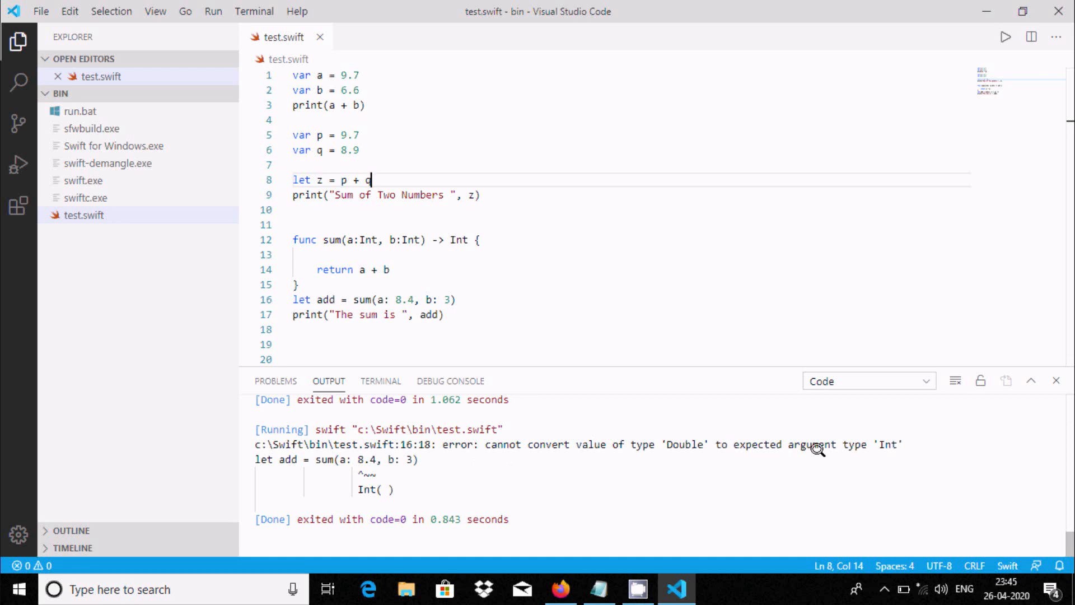
mouse_move(679, 448)
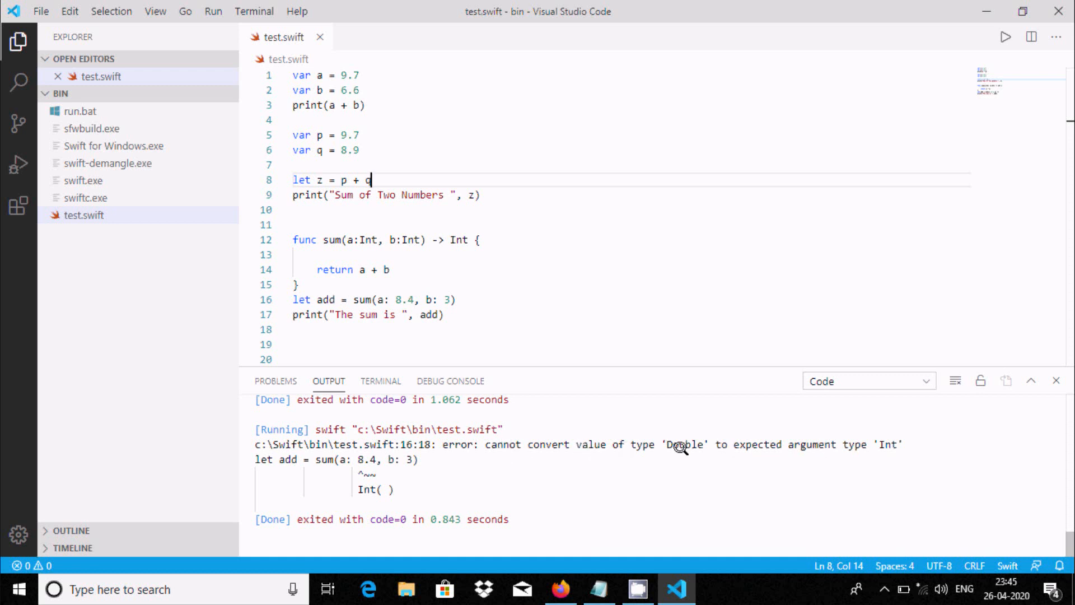
mouse_move(486, 288)
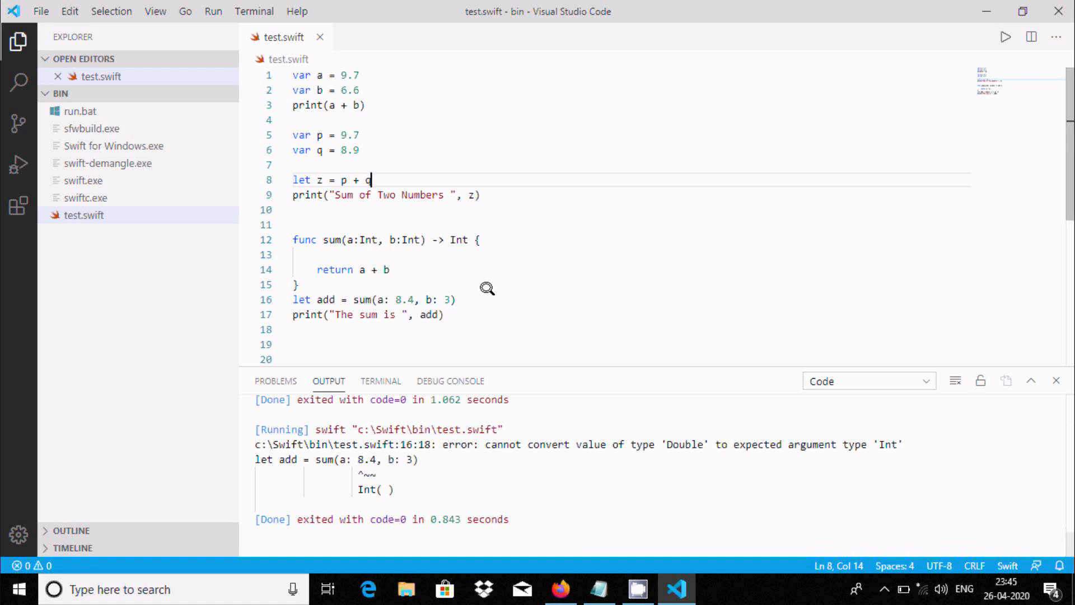
mouse_move(371, 232)
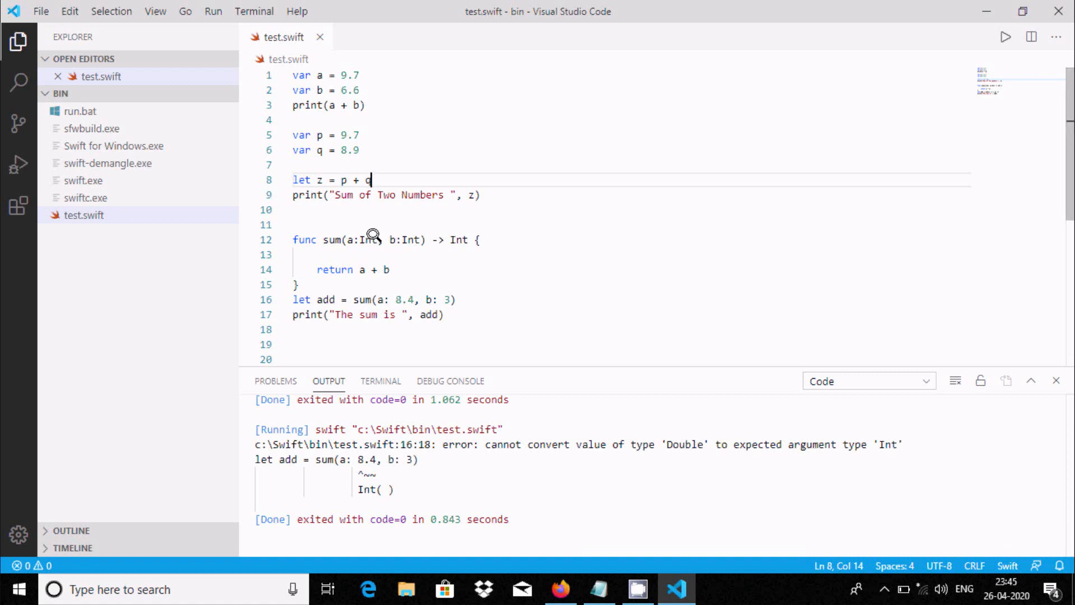
mouse_move(367, 233)
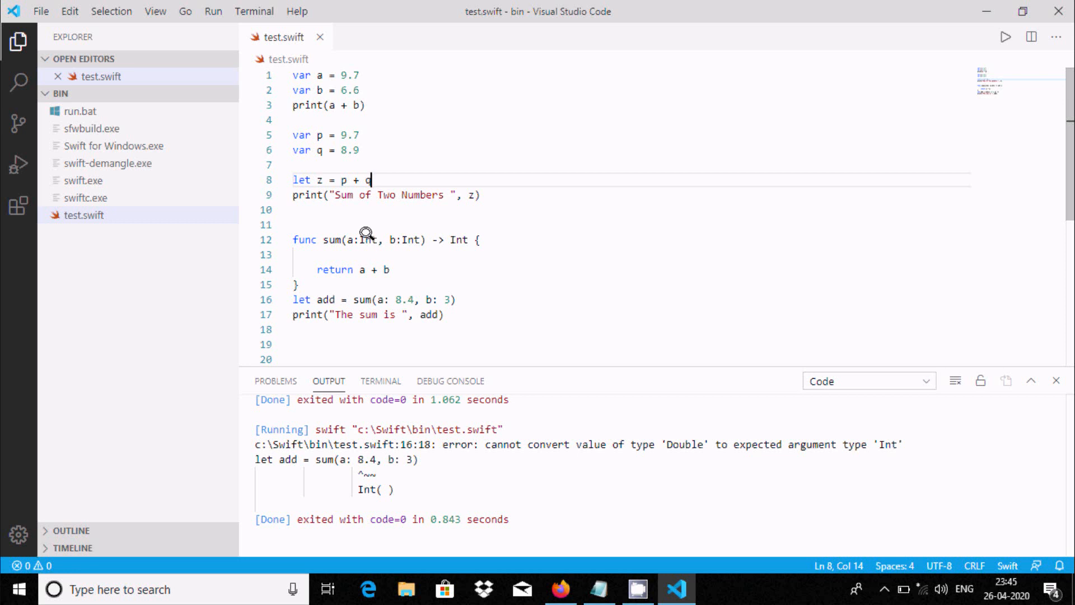
mouse_move(382, 322)
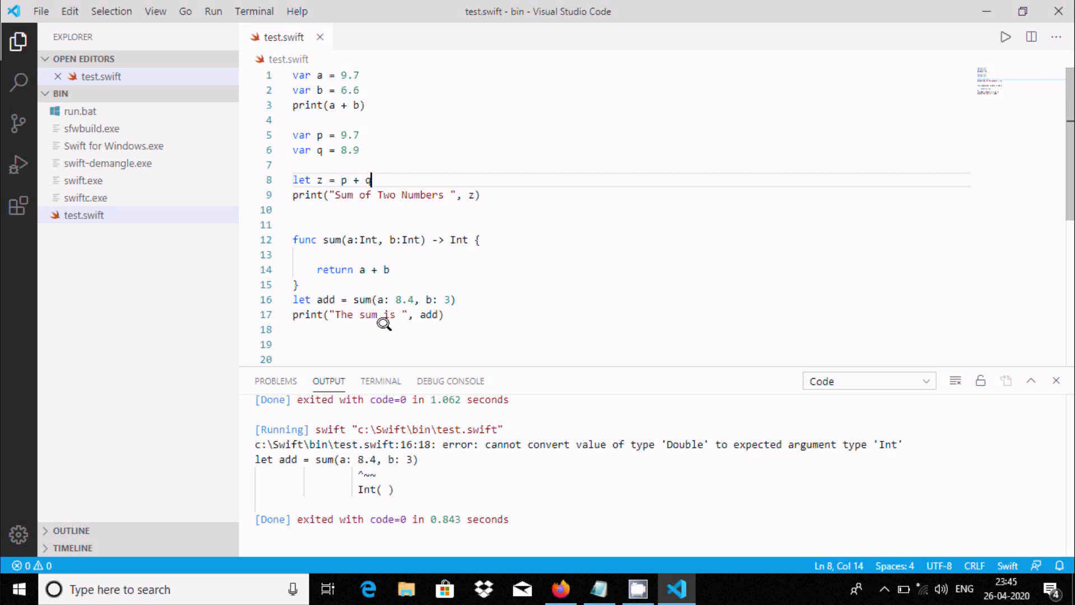
mouse_move(408, 295)
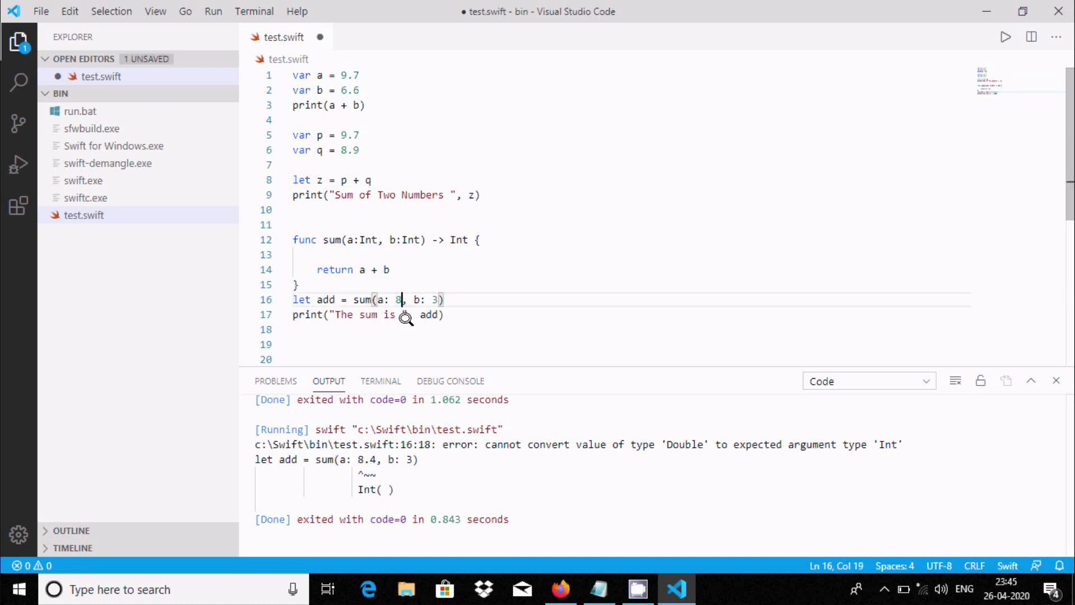
mouse_move(465, 469)
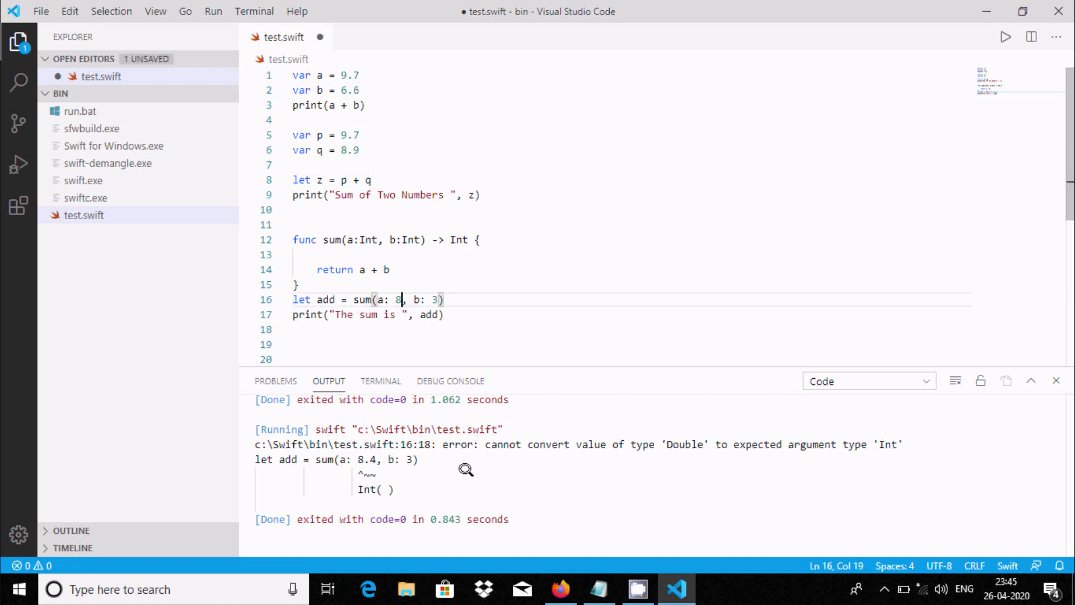
Close the Output panel and click into the function lines, leaving the sum call's first argument as 8
click(1055, 381)
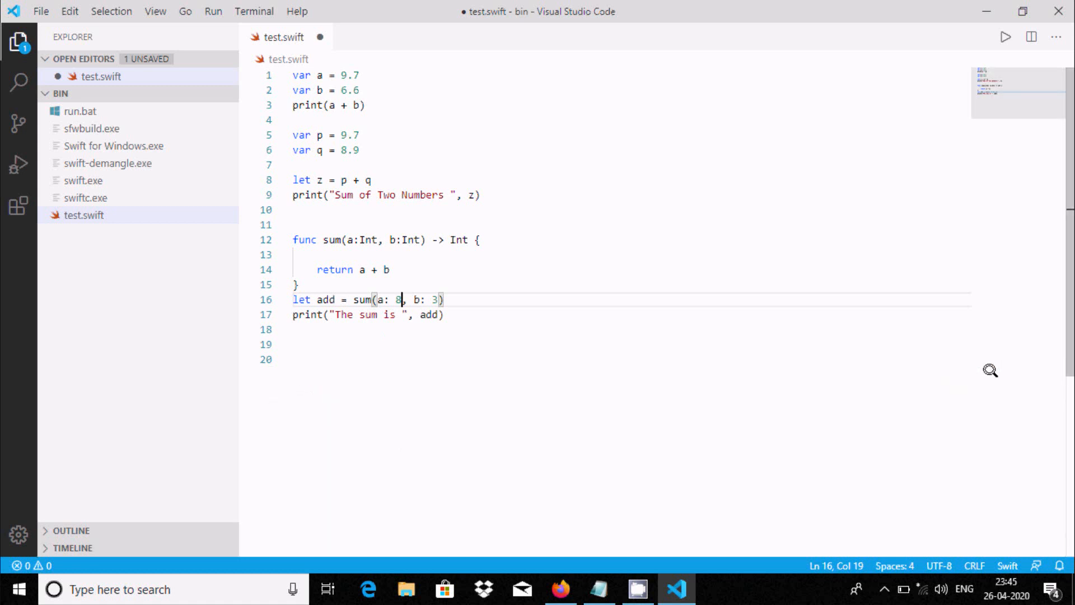
click(316, 254)
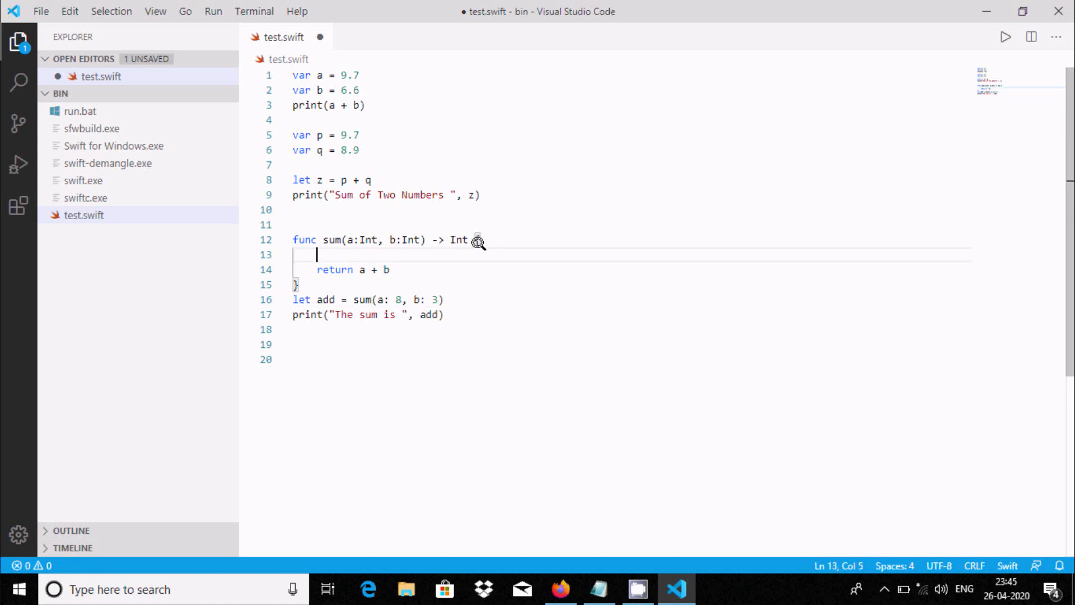
mouse_move(372, 101)
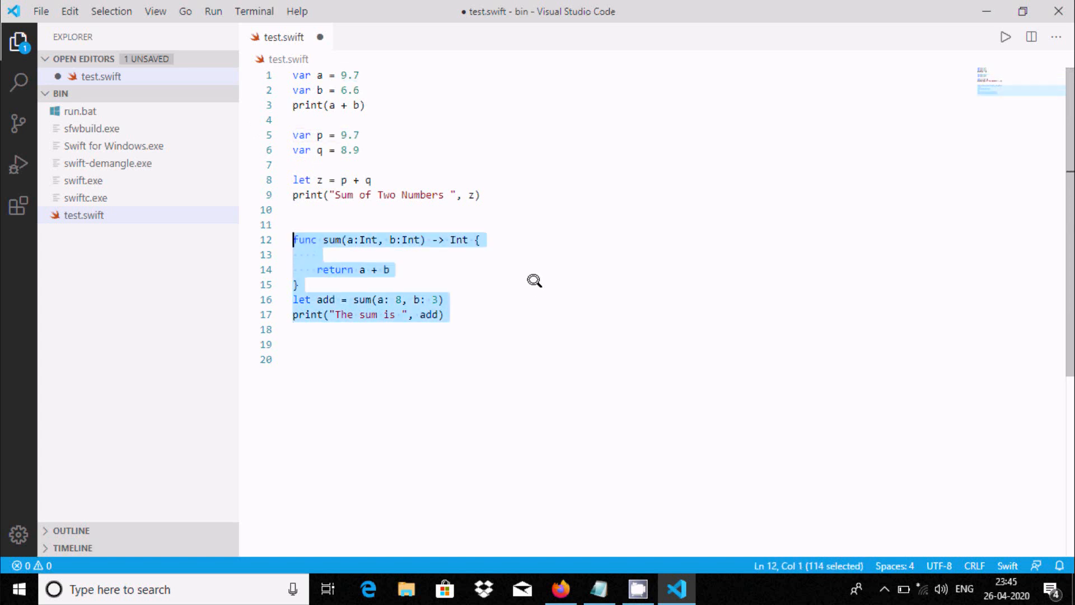
mouse_move(507, 149)
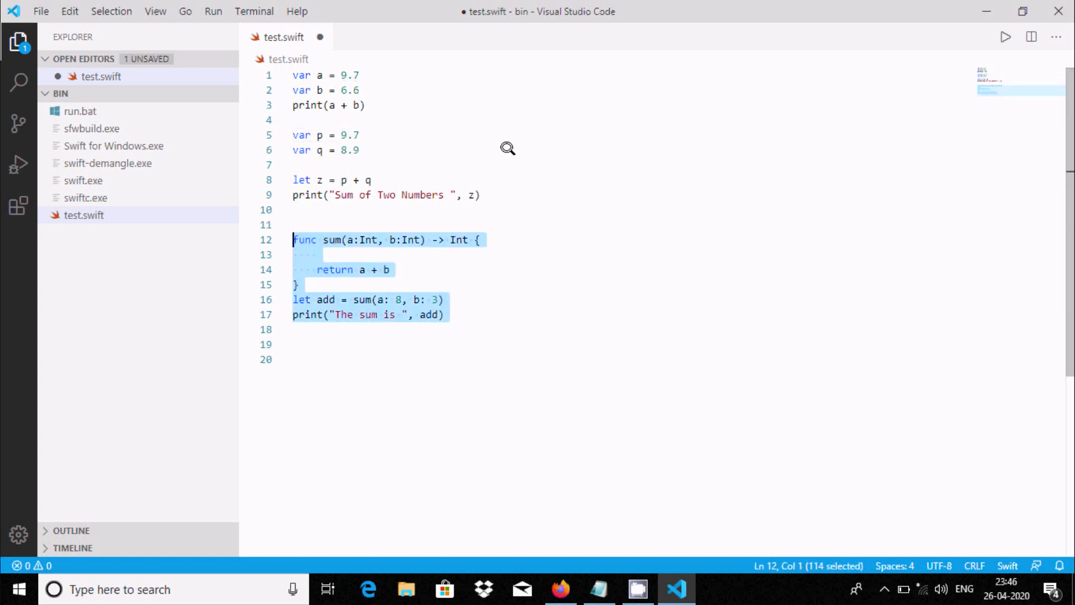
click(411, 224)
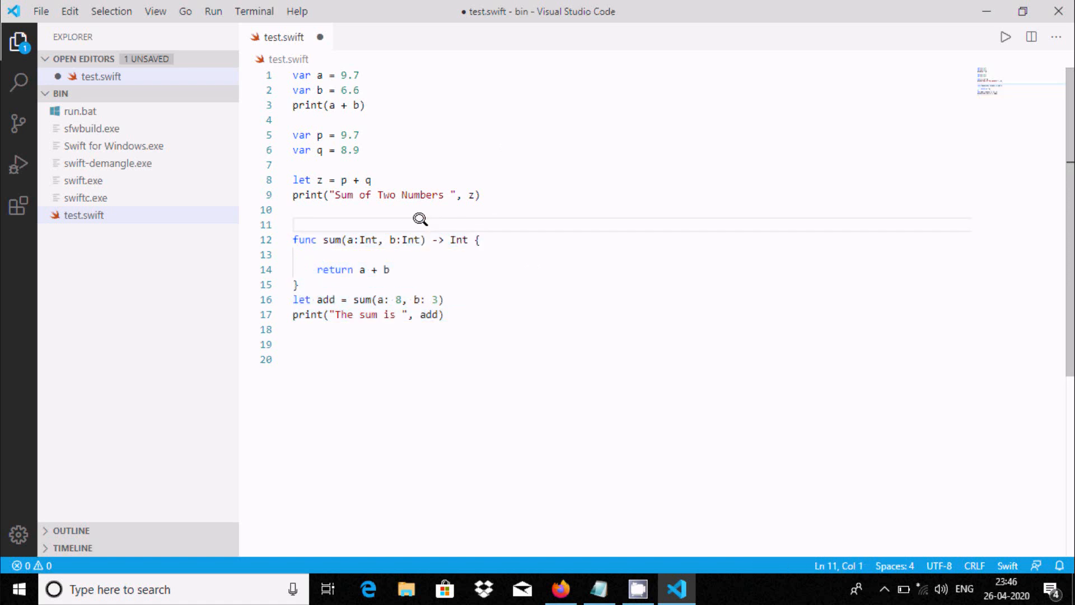